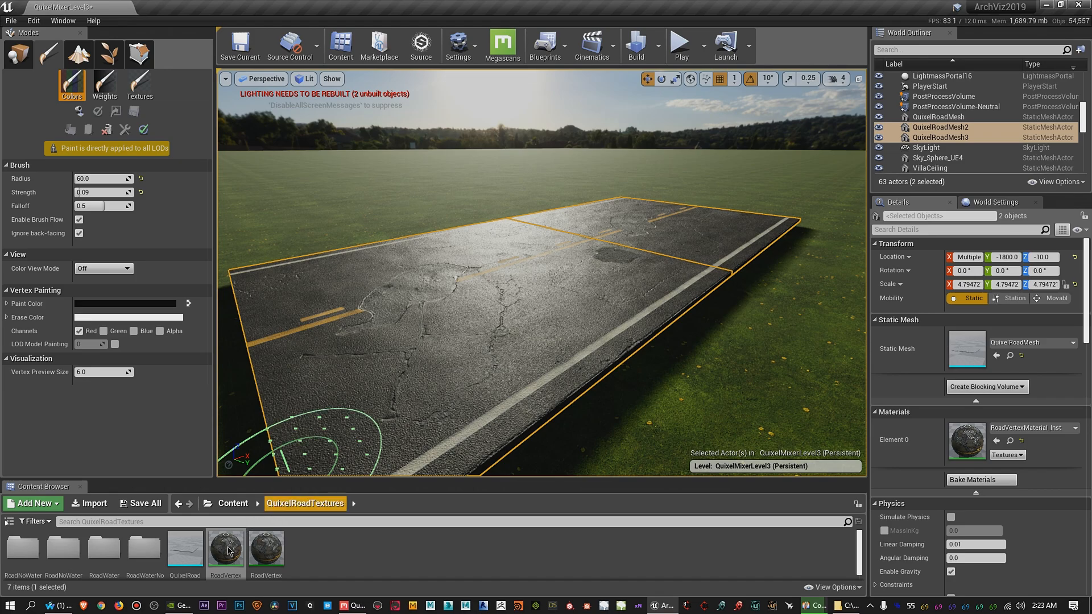
Review the road's vertex-blend material and its material instance texture parameters in UE4
double_click(226, 547)
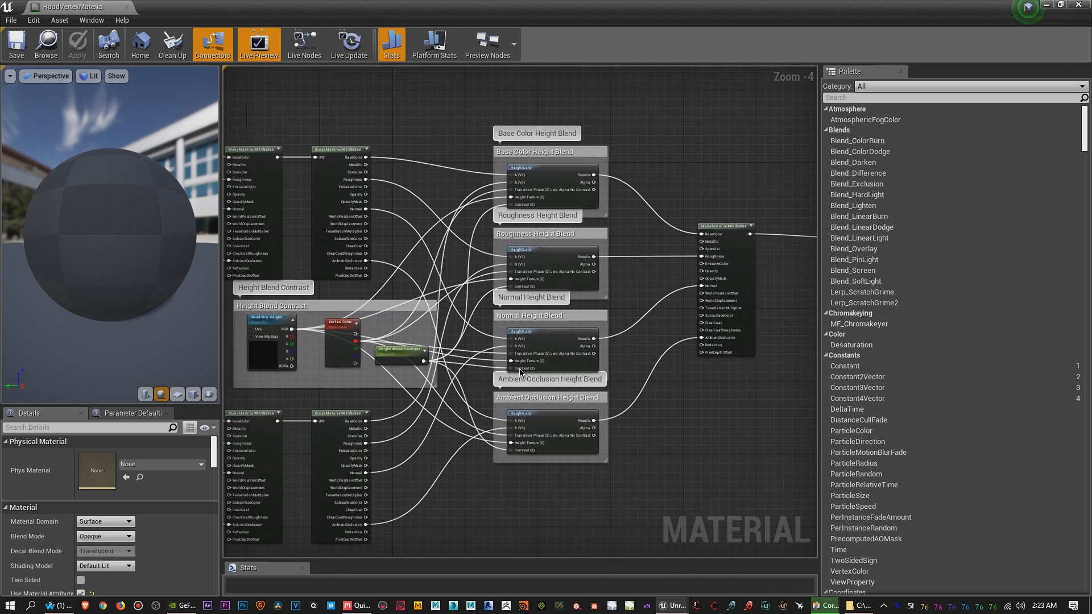
scroll("down", 3)
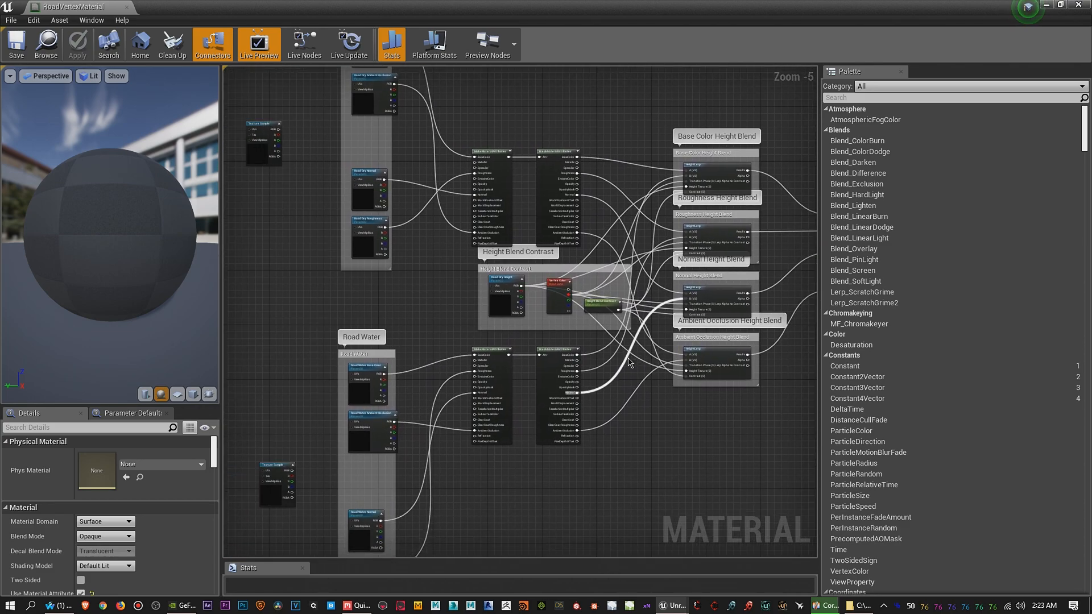
scroll("down", 3)
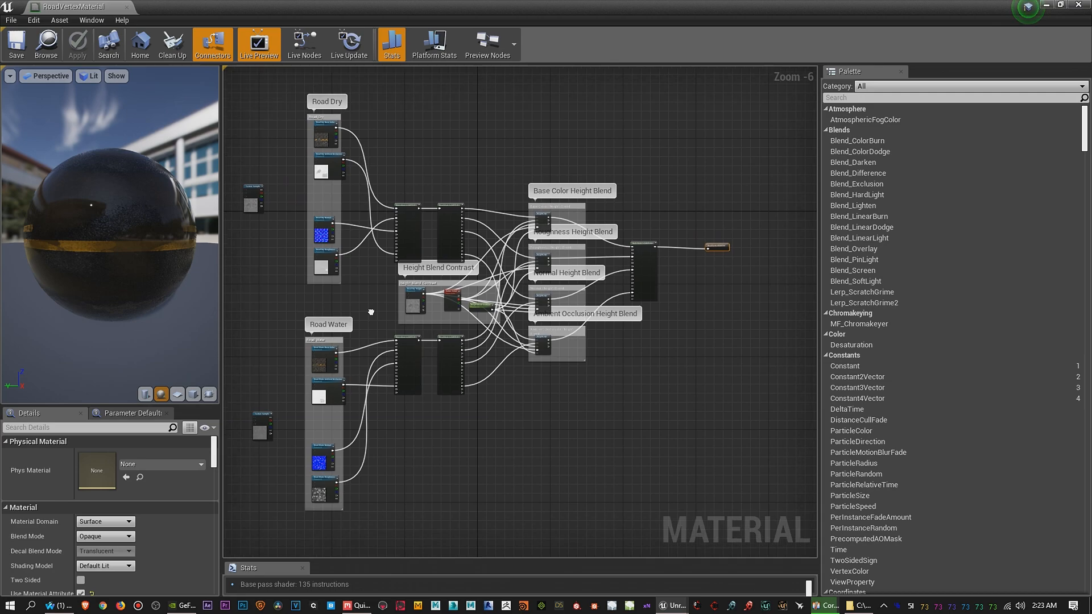
mouse_move(334, 429)
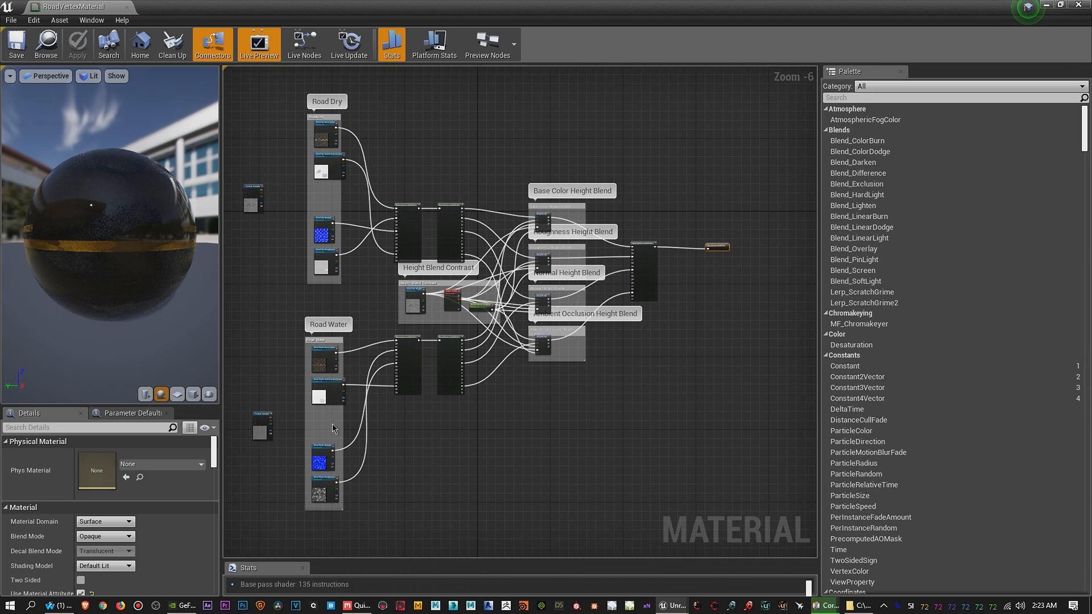
mouse_move(419, 308)
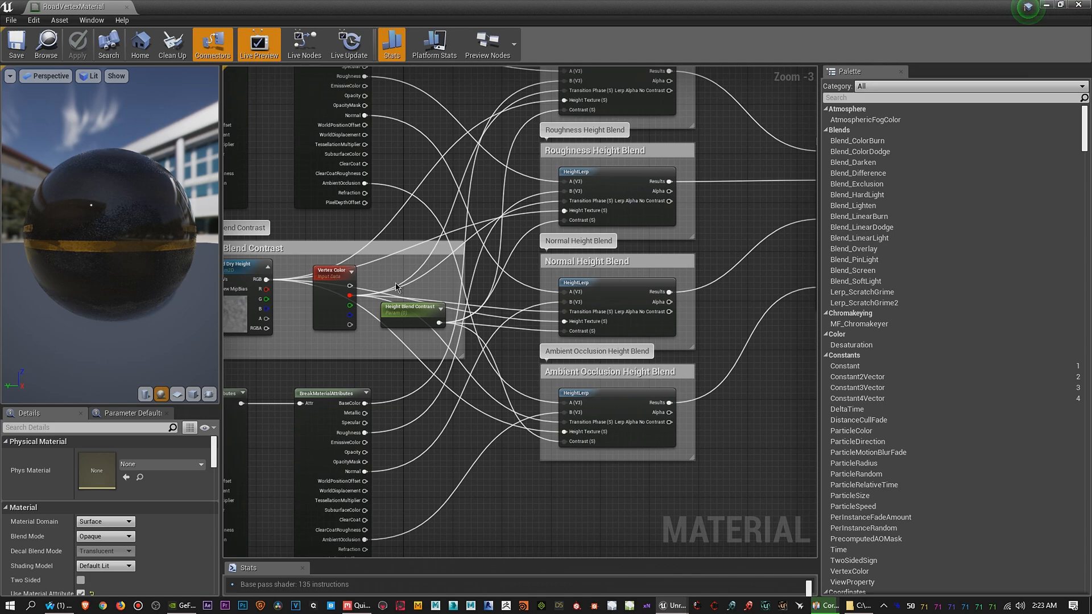
scroll("down", 3)
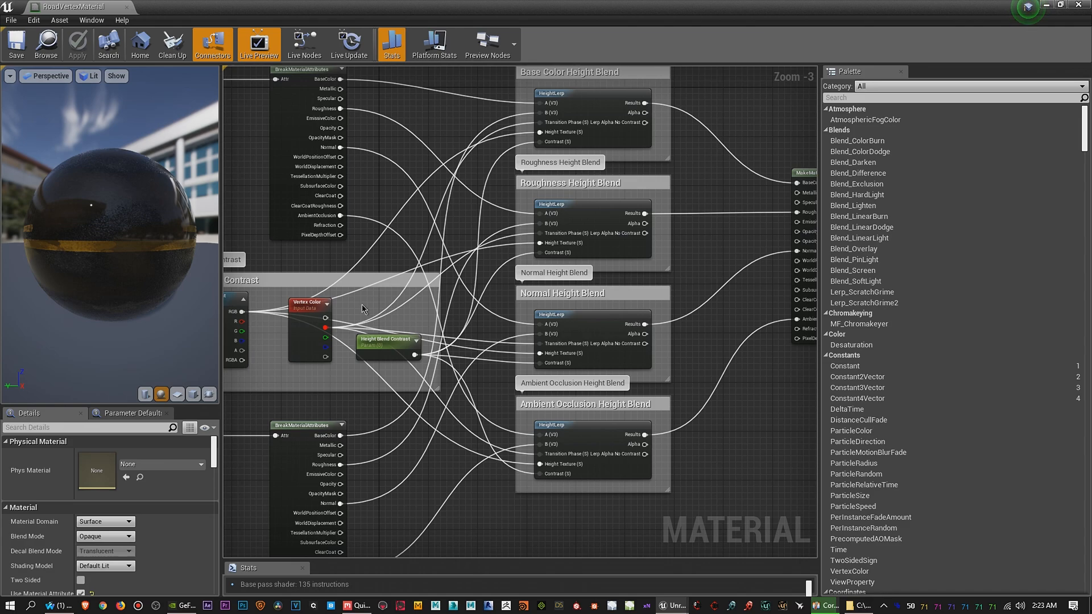
mouse_move(376, 348)
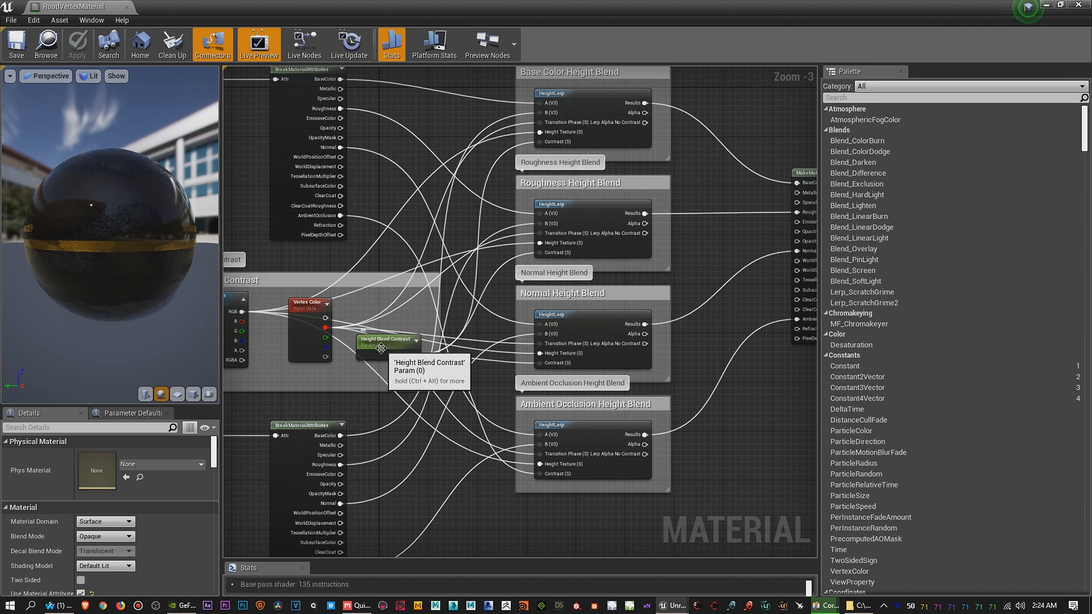
mouse_move(679, 249)
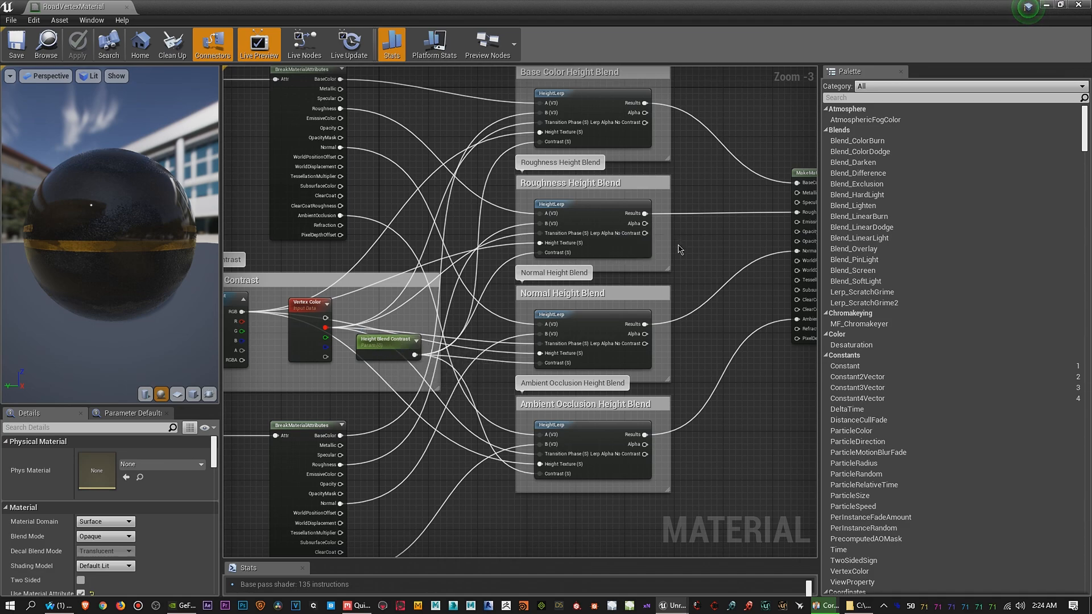
scroll("down", 3)
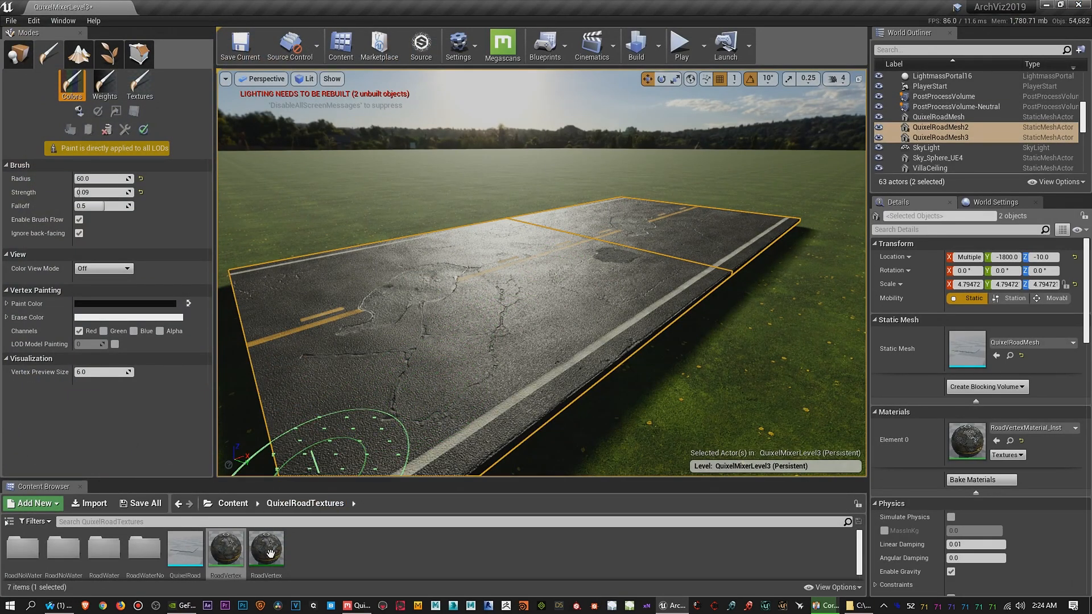
double_click(225, 548)
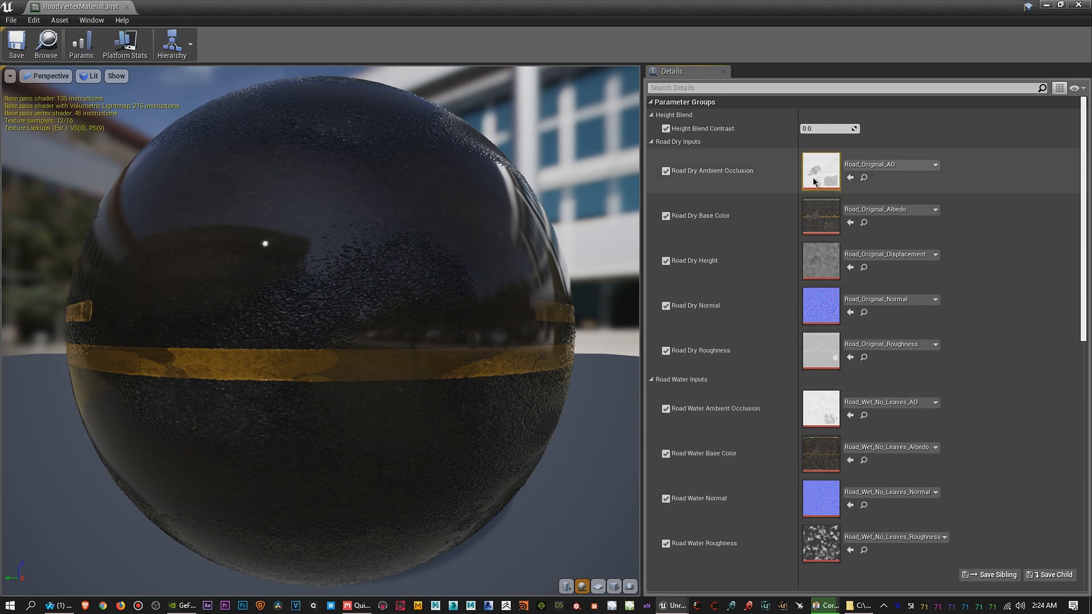
mouse_move(728, 316)
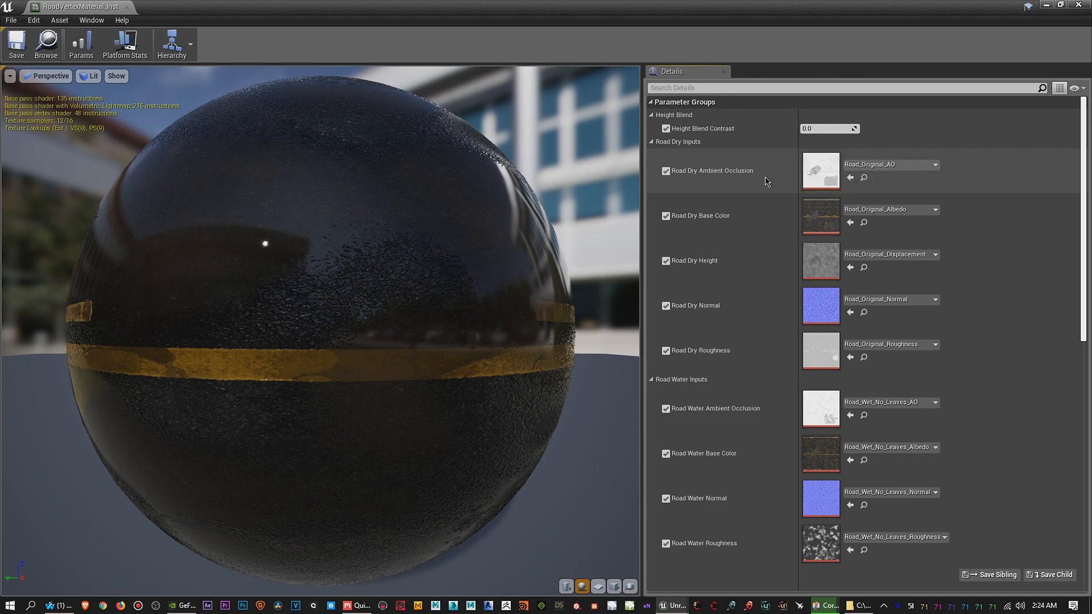
left_click(820, 215)
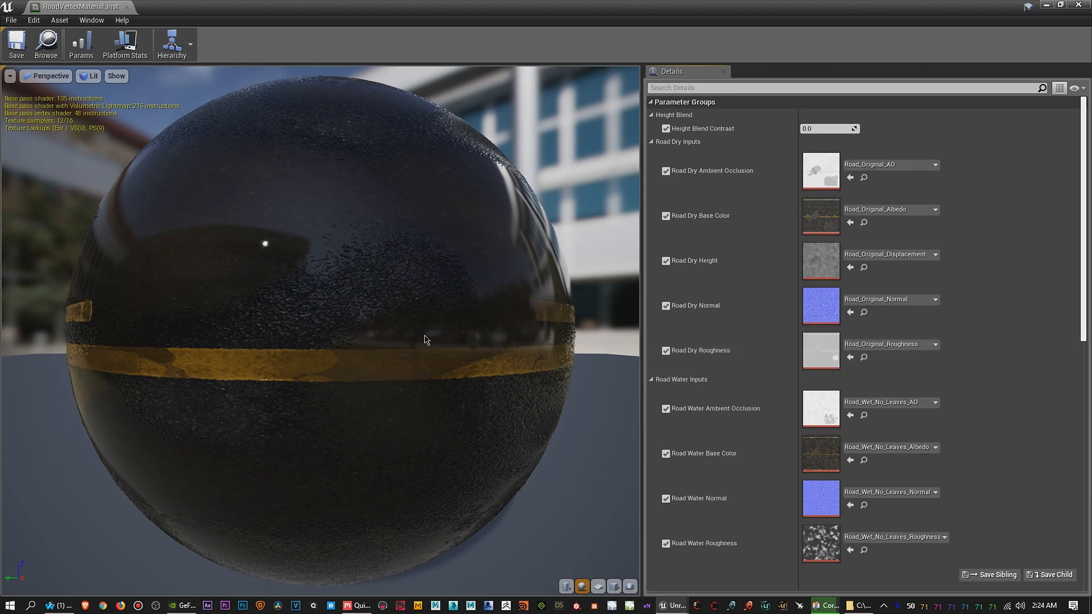
mouse_move(731, 331)
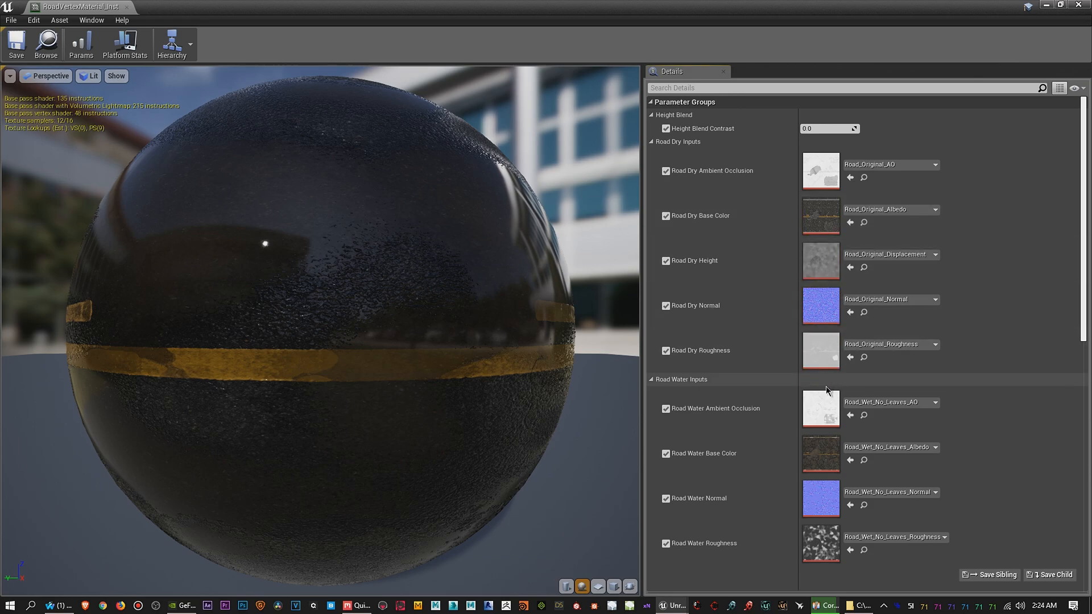
mouse_move(820, 305)
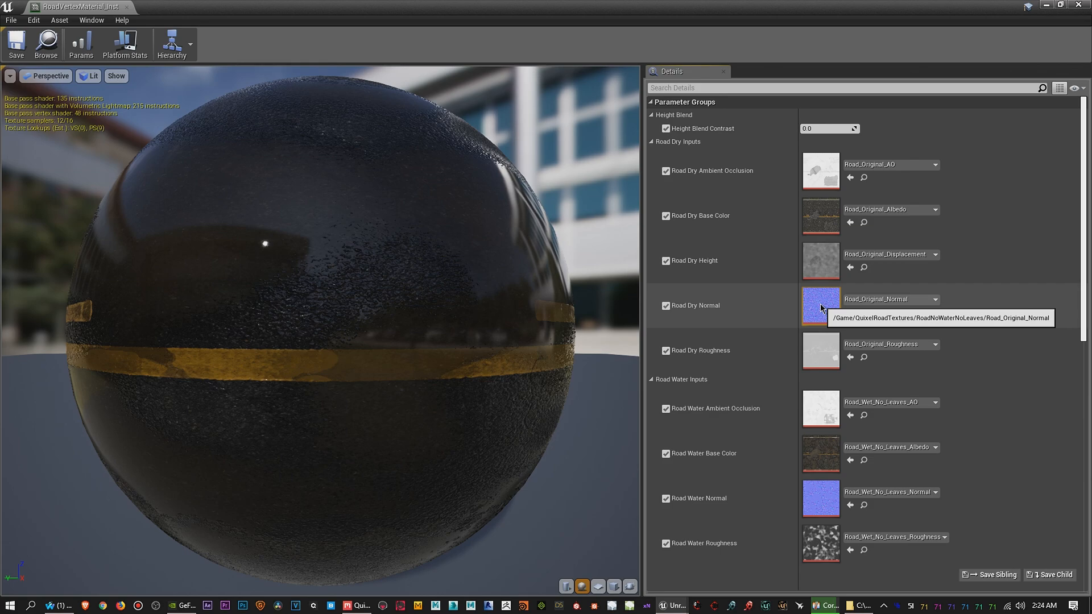
mouse_move(765, 309)
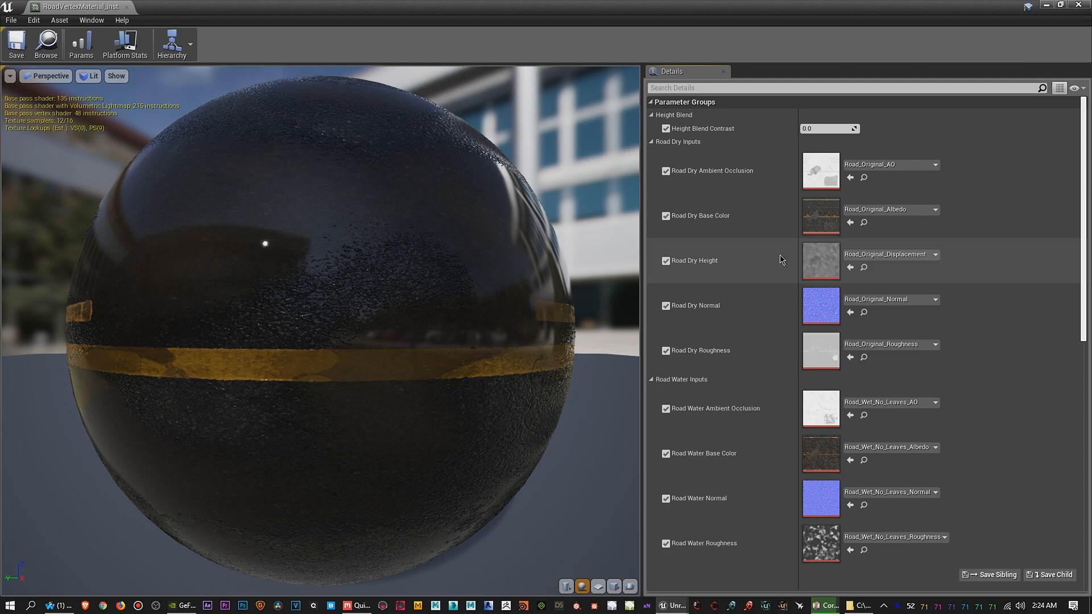
mouse_move(771, 281)
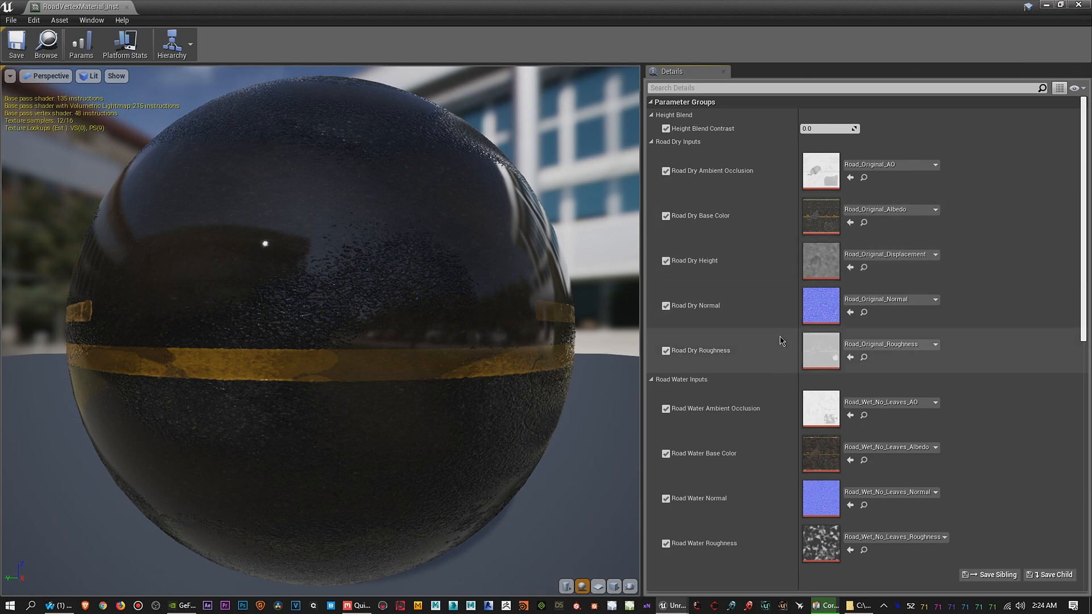
mouse_move(863, 222)
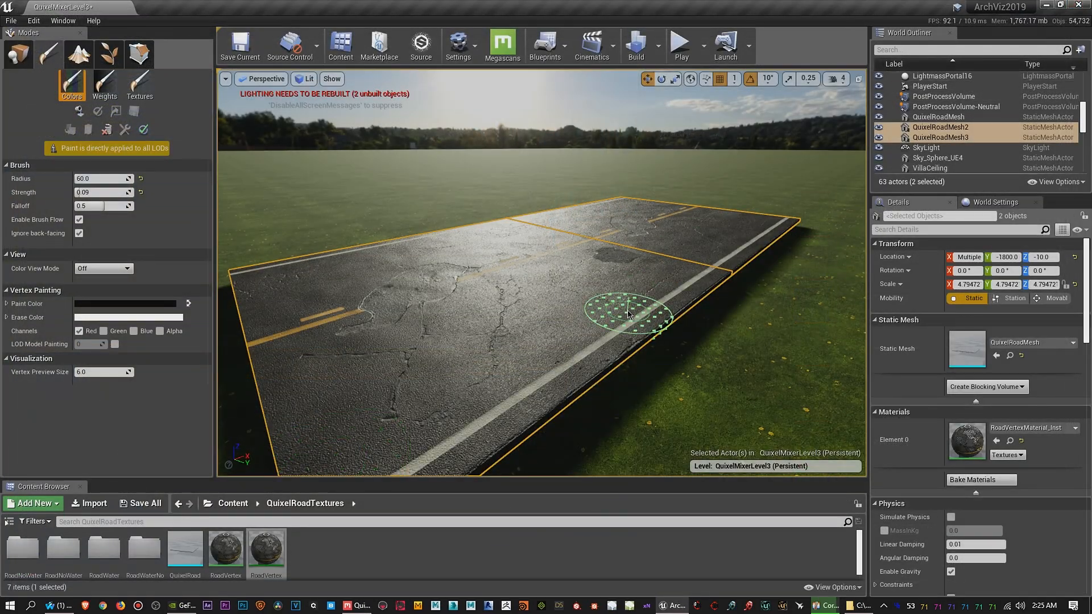
Set the dry road mix export to PNG at 4096 px with roughness, normal, displacement and AO, gloss unticked
left_click(356, 605)
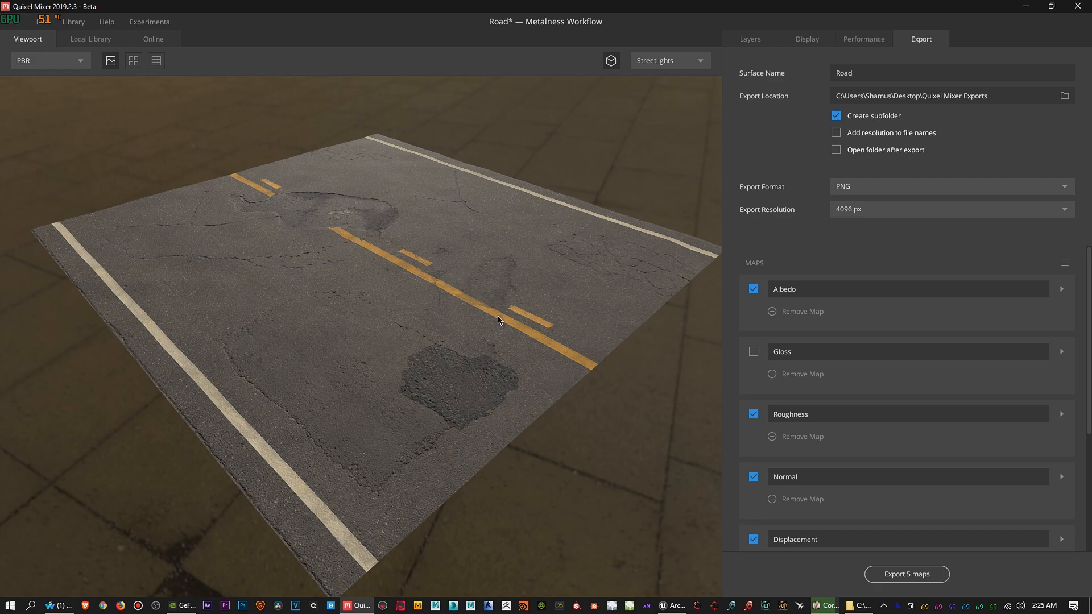
mouse_move(455, 292)
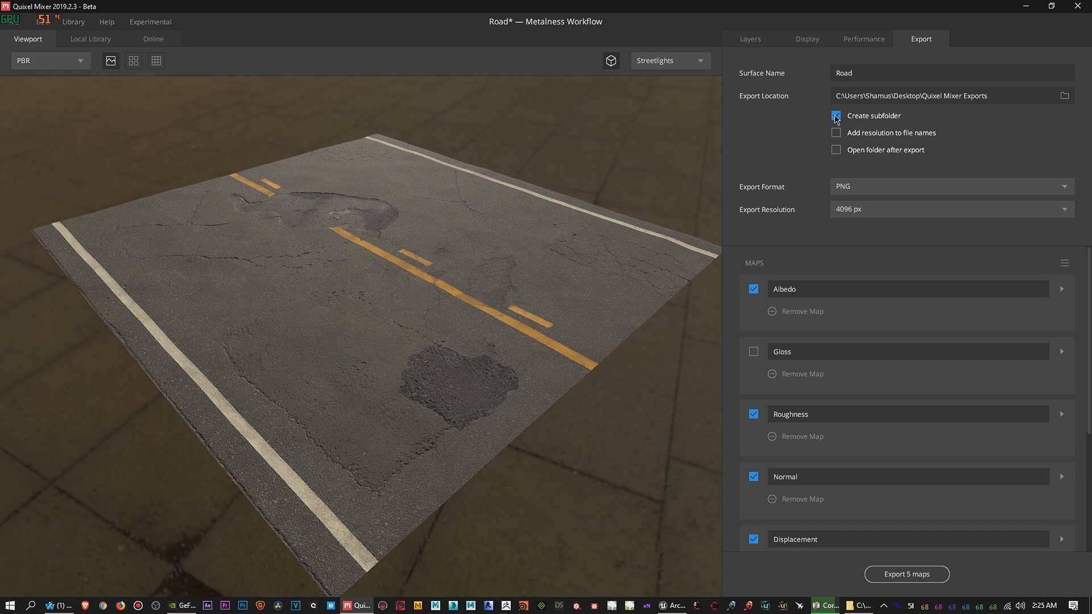
left_click(750, 39)
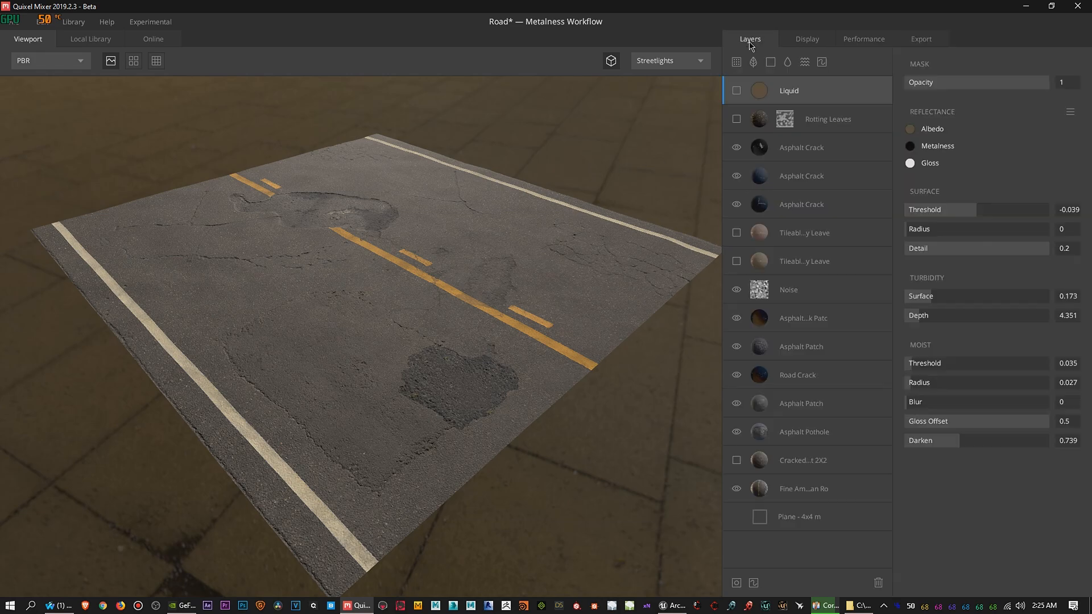
left_click(920, 39)
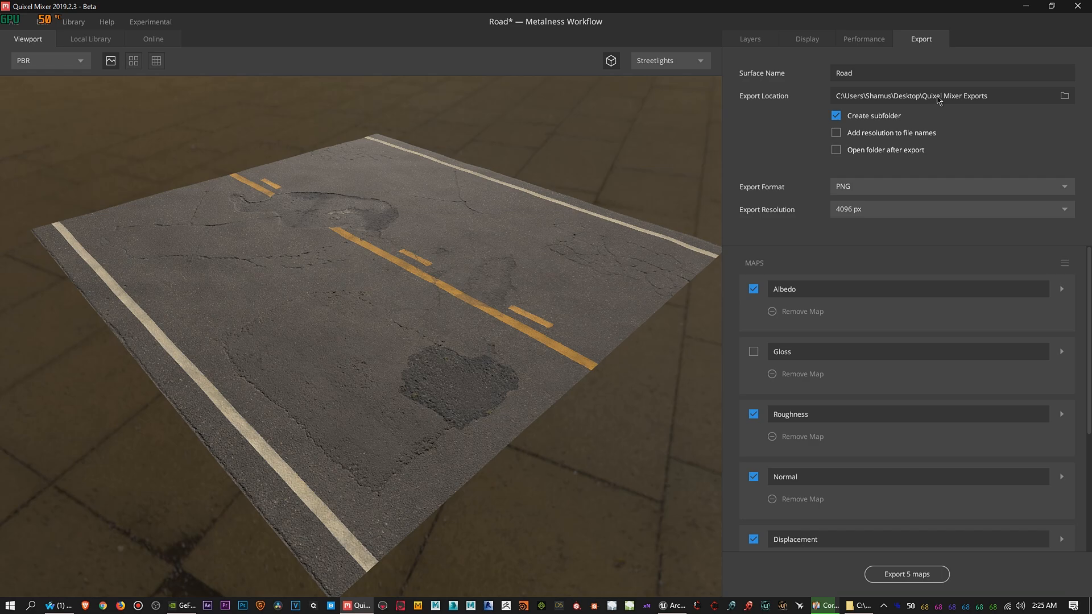
mouse_move(848, 120)
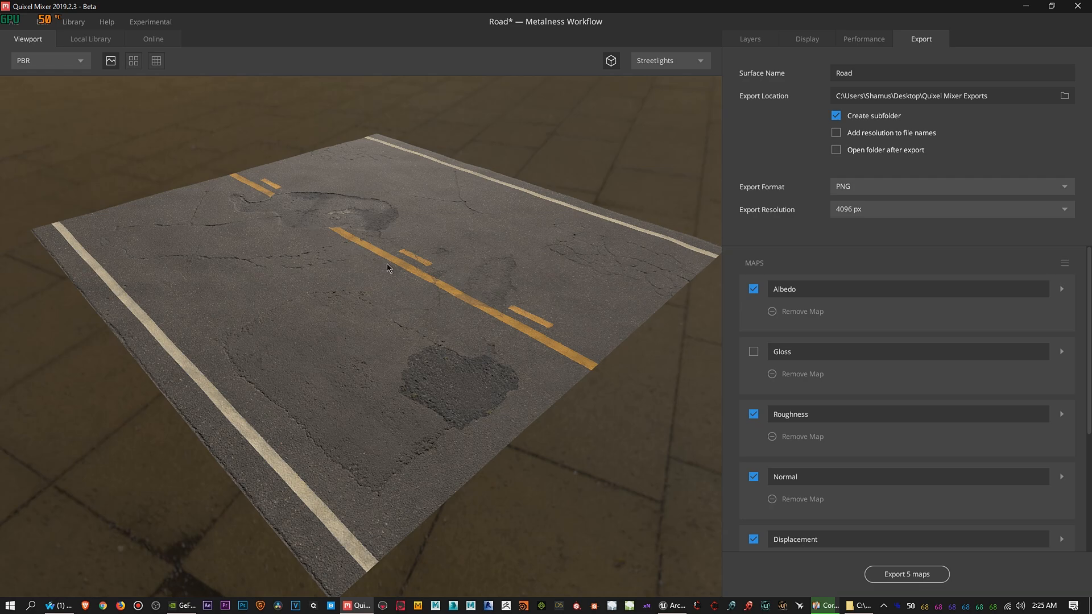
mouse_move(324, 227)
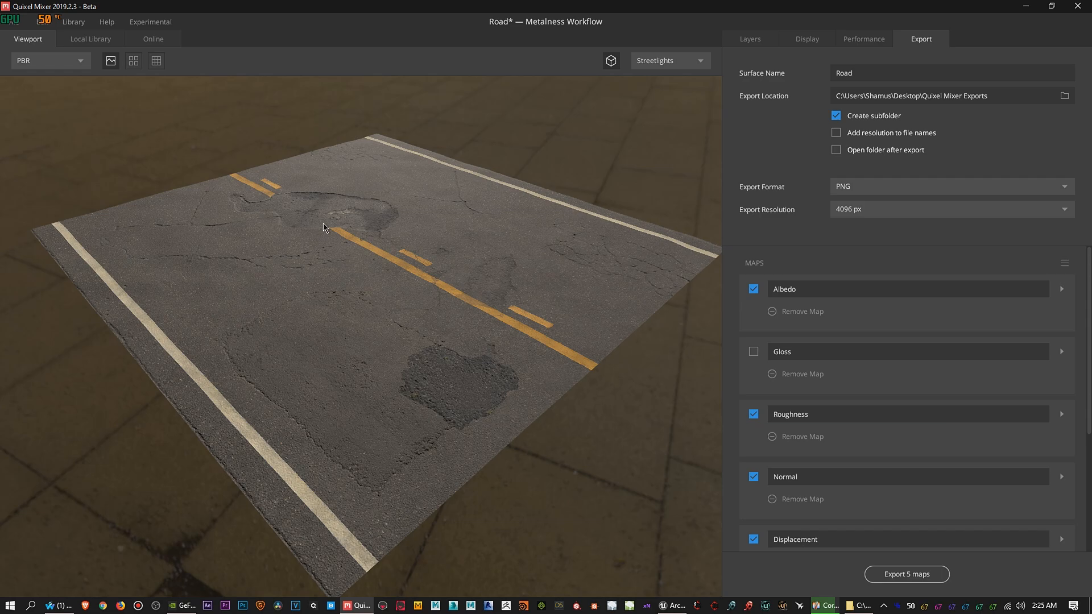
mouse_move(440, 332)
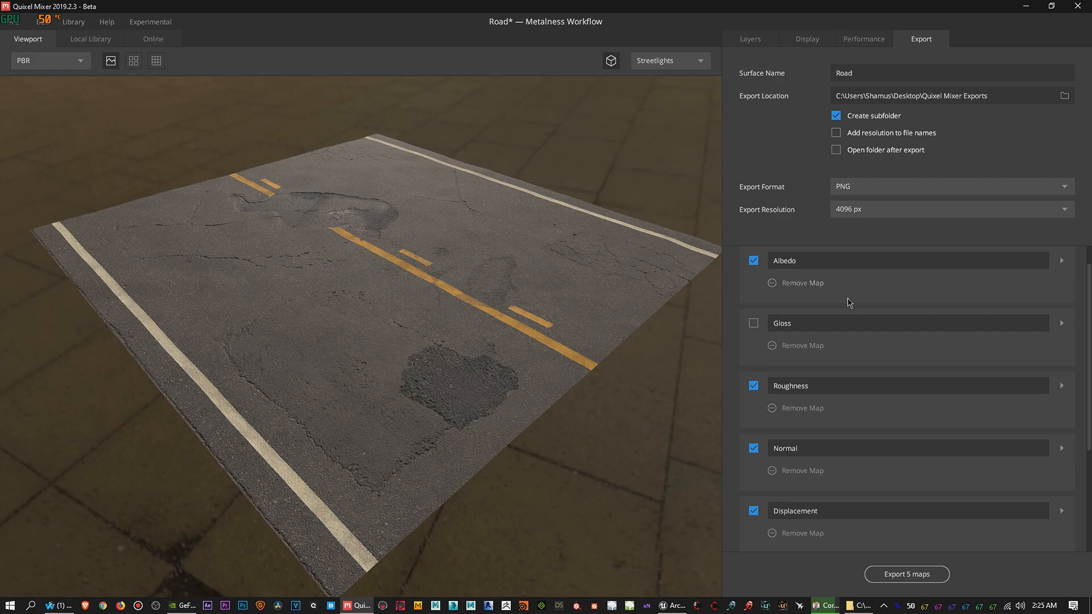
scroll("down", 3)
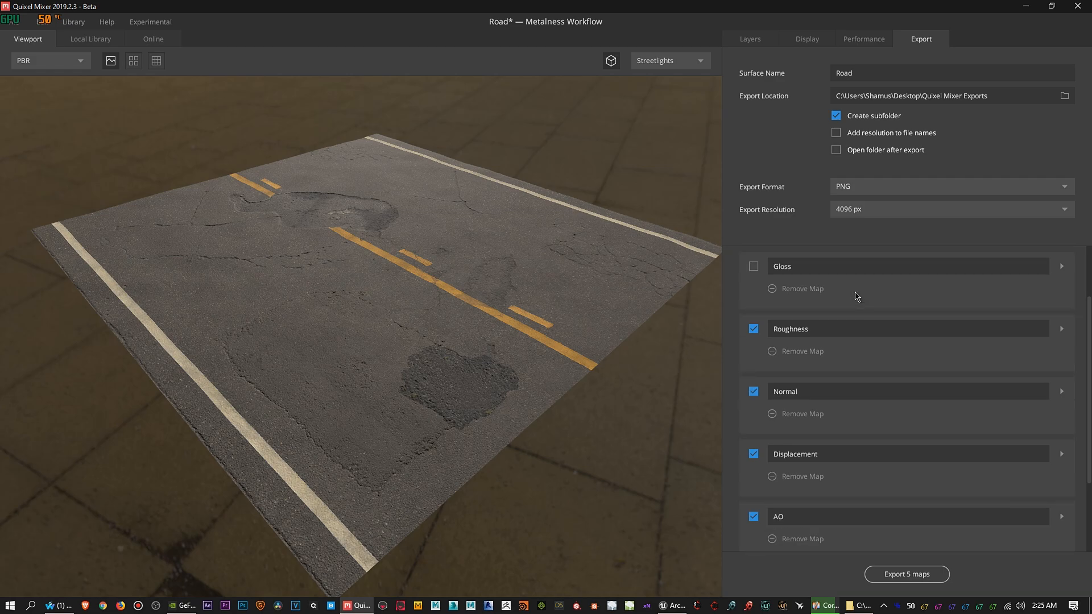
mouse_move(855, 387)
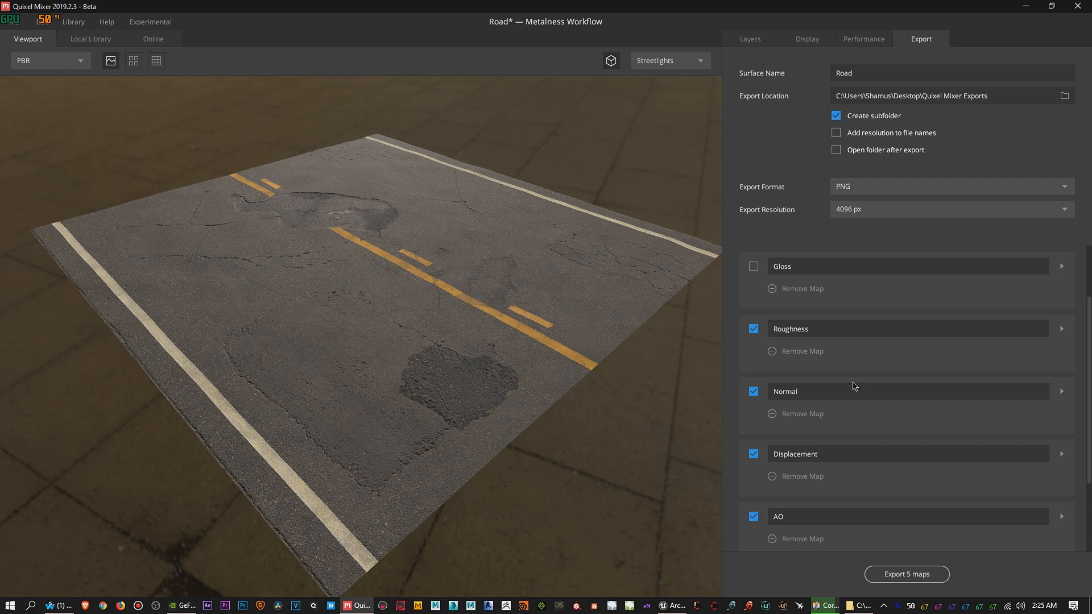
mouse_move(108, 110)
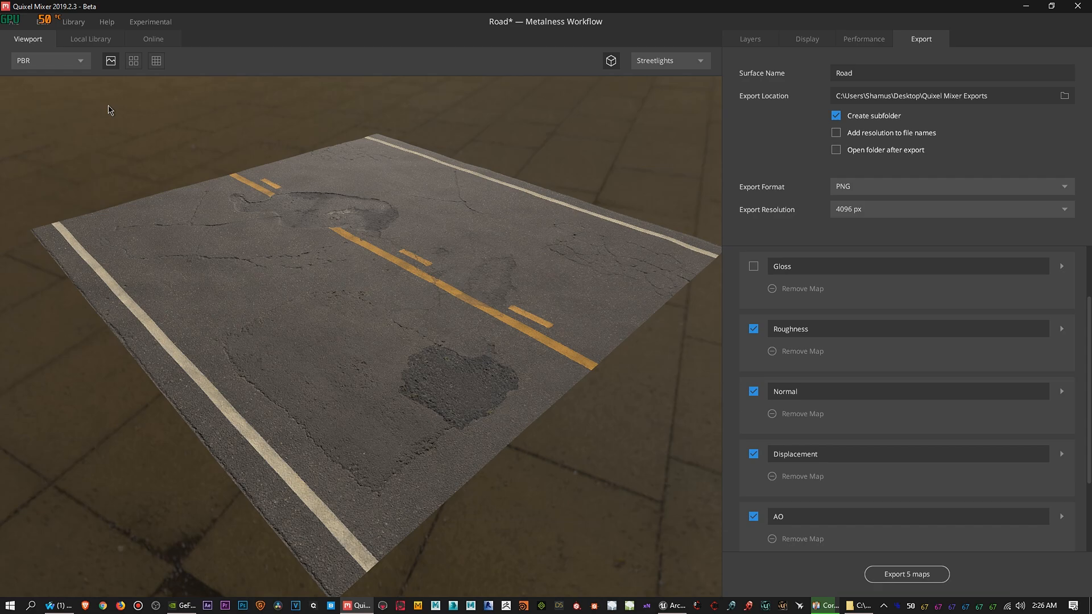
left_click(12, 19)
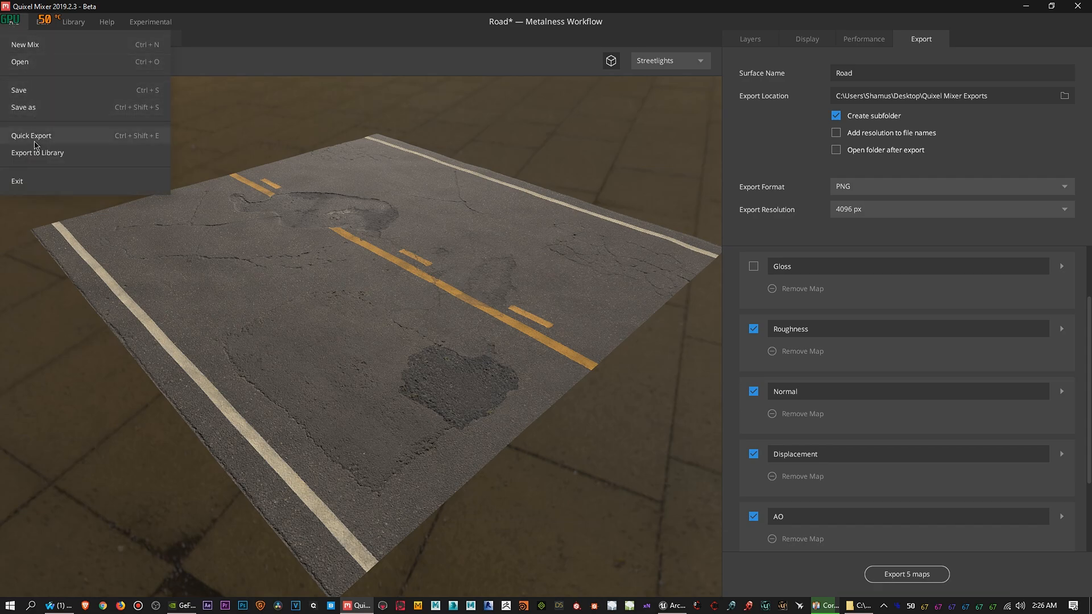
mouse_move(38, 162)
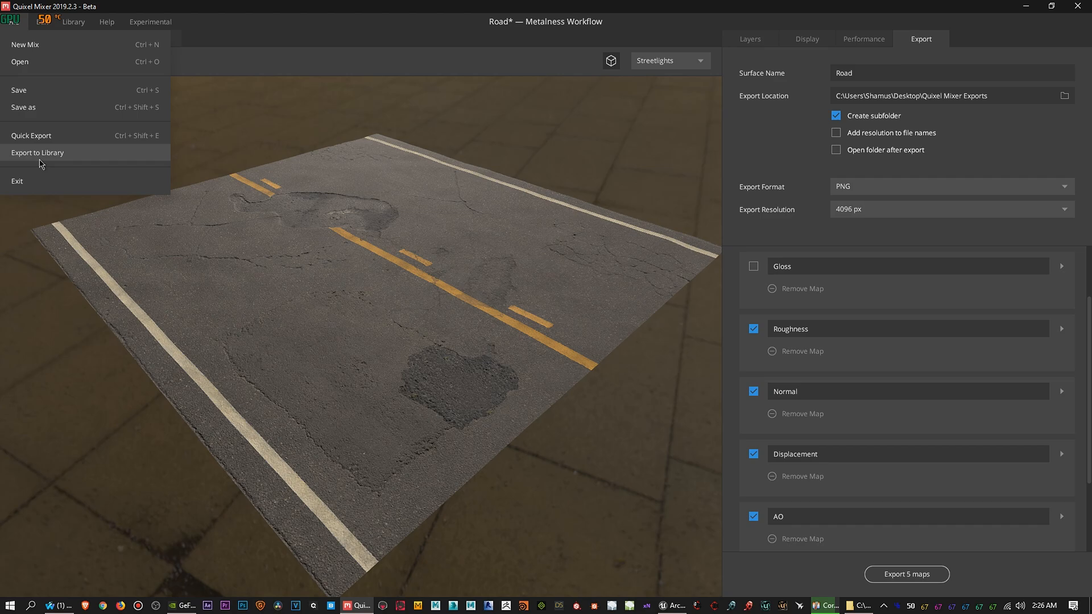
mouse_move(32, 135)
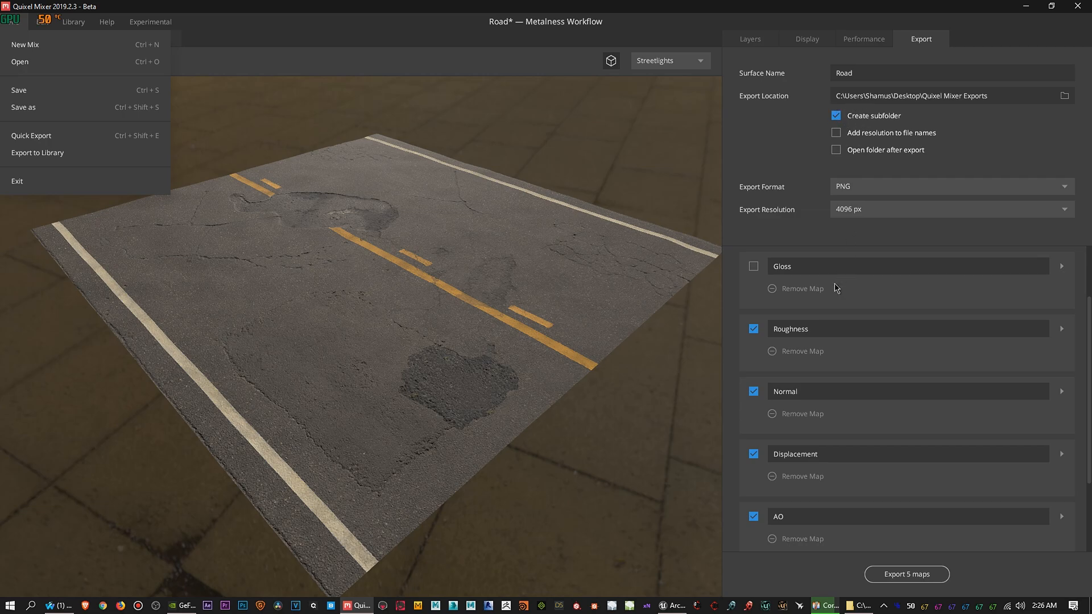
mouse_move(450, 62)
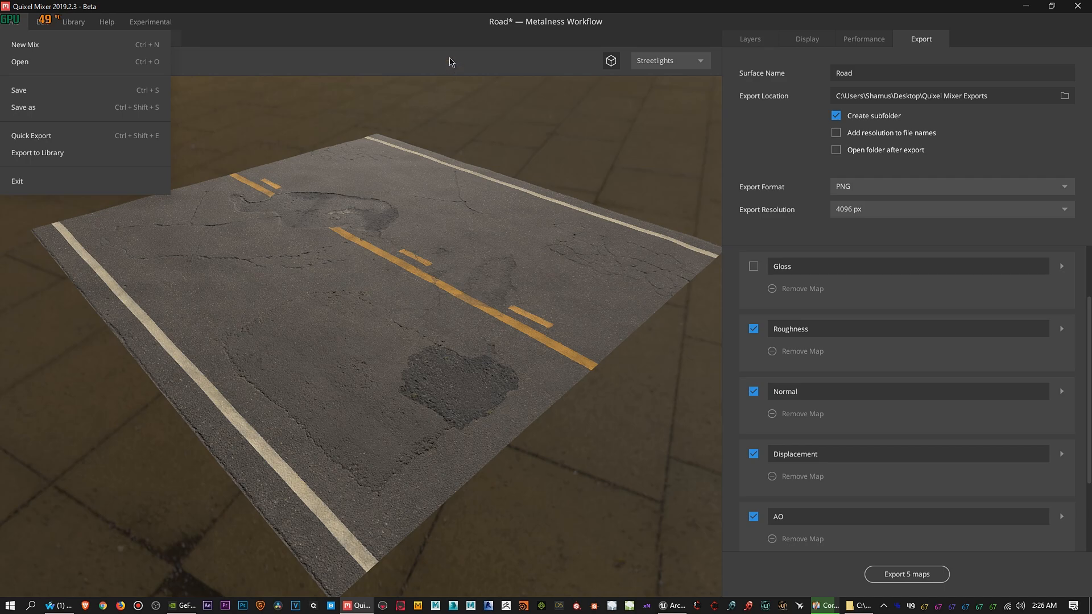
Show the Liquid layer so glossy wet puddles cover the road asphalt
left_click(750, 39)
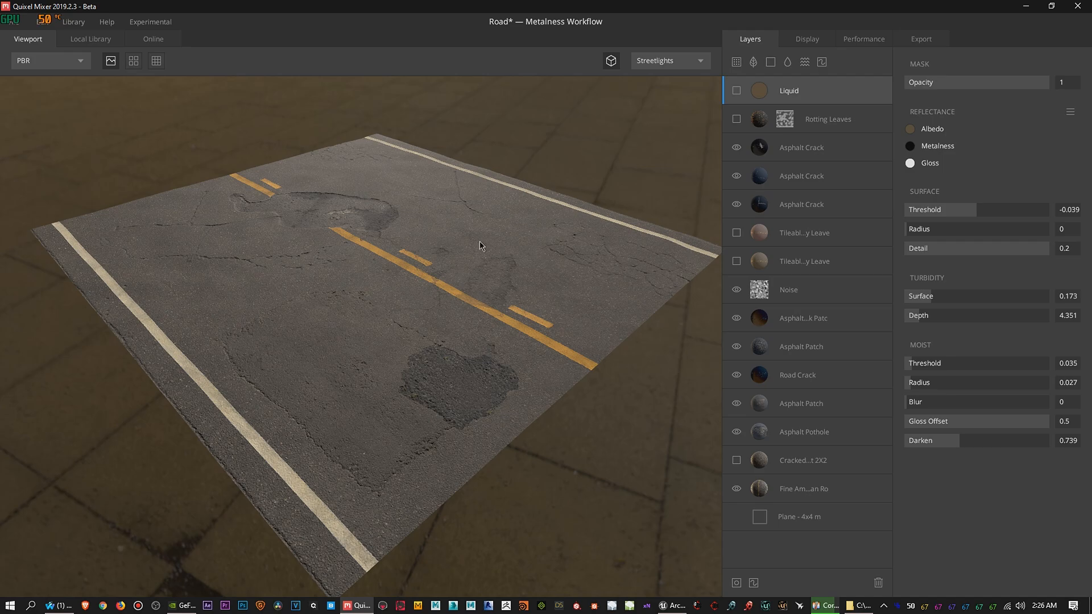
mouse_move(736, 90)
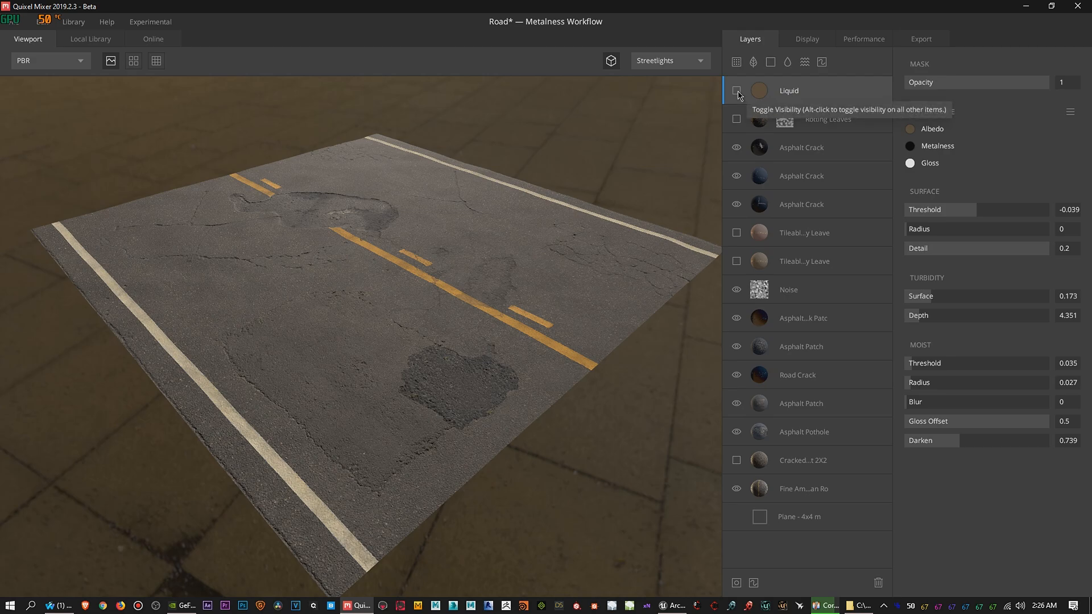
left_click(736, 93)
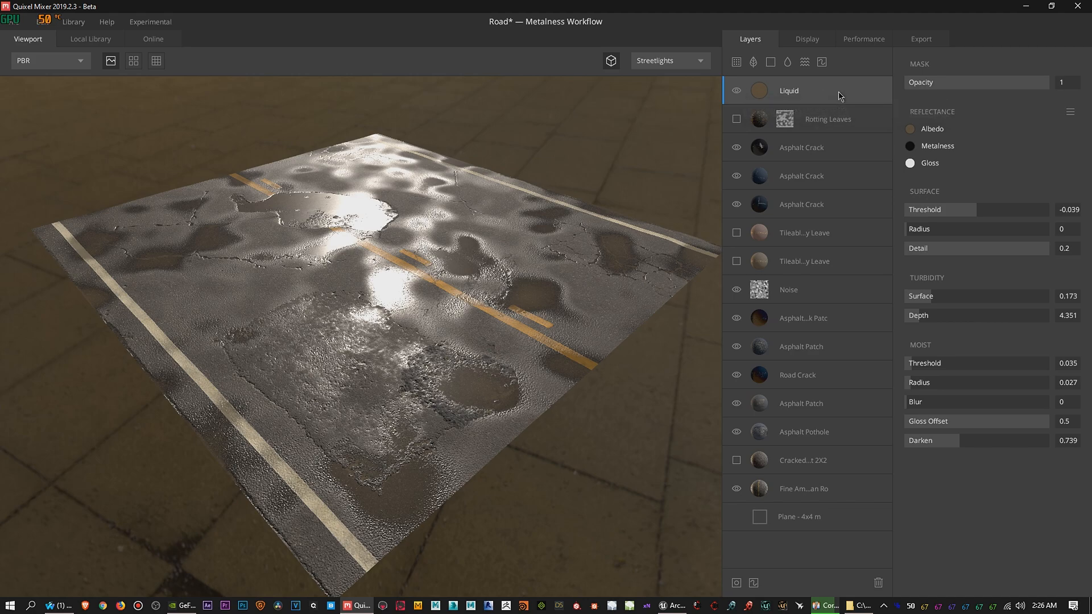
mouse_move(706, 171)
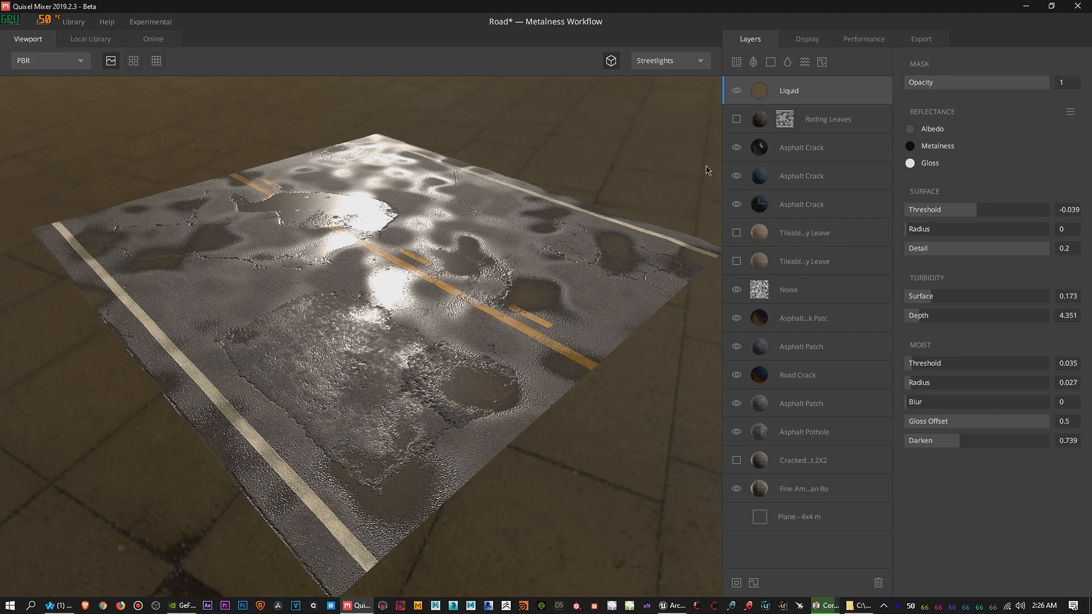
mouse_move(736, 91)
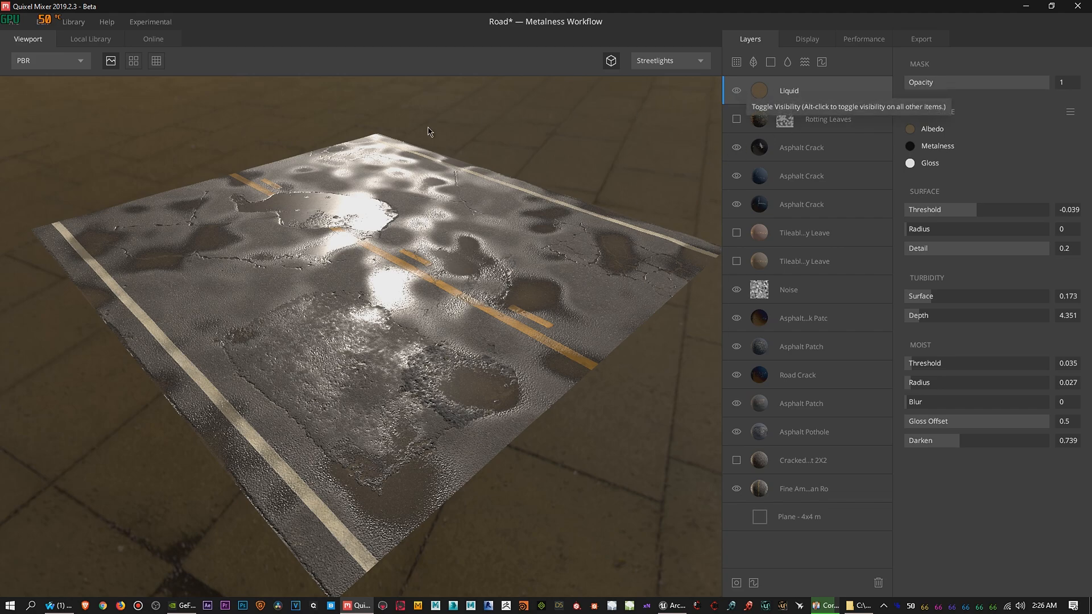
mouse_move(119, 55)
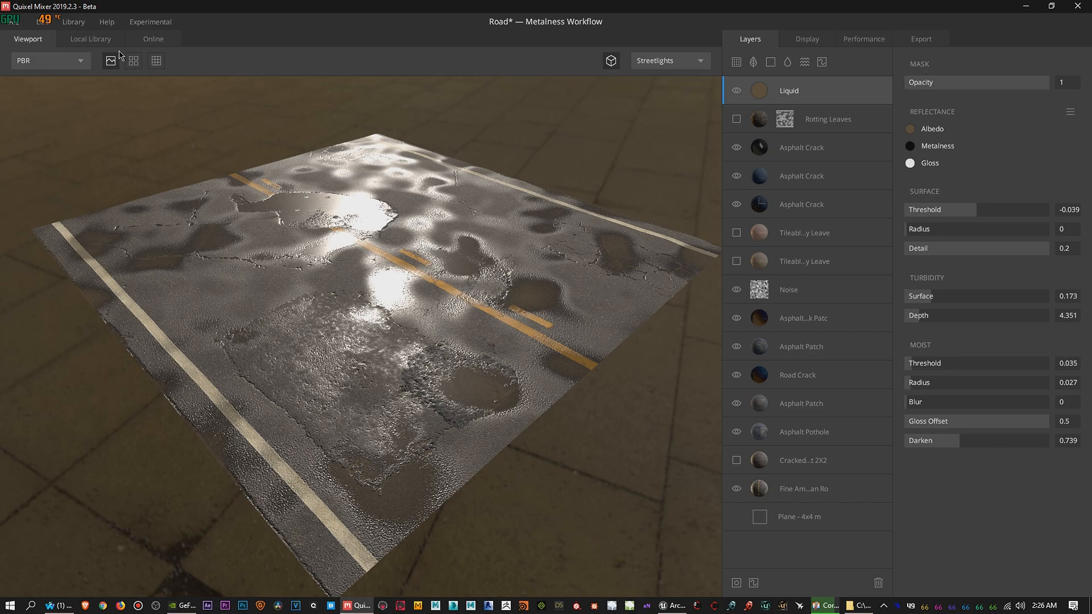
mouse_move(736, 262)
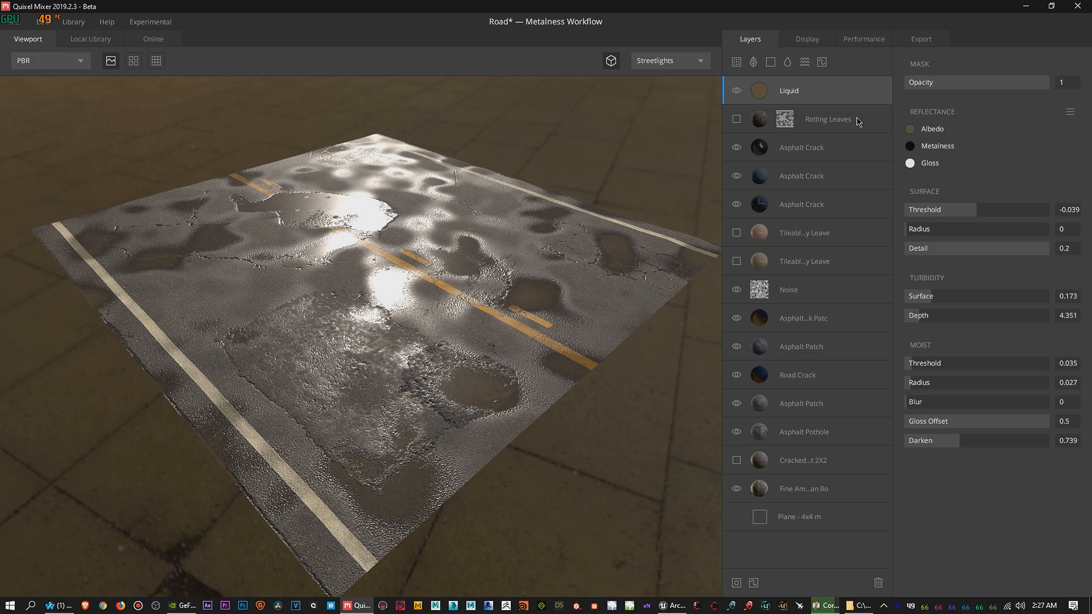
mouse_move(736, 119)
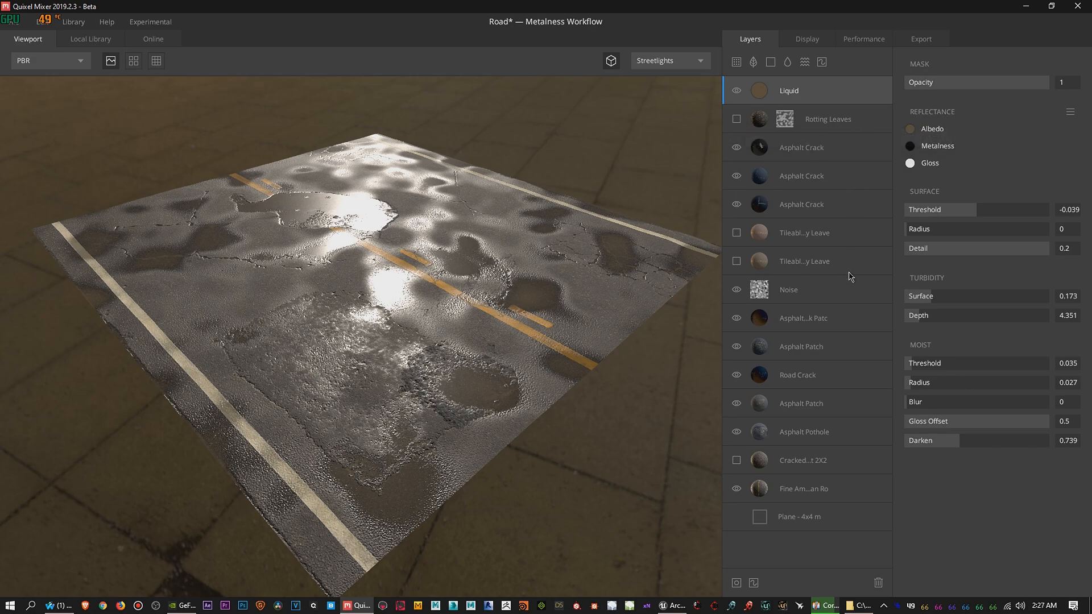
mouse_move(843, 241)
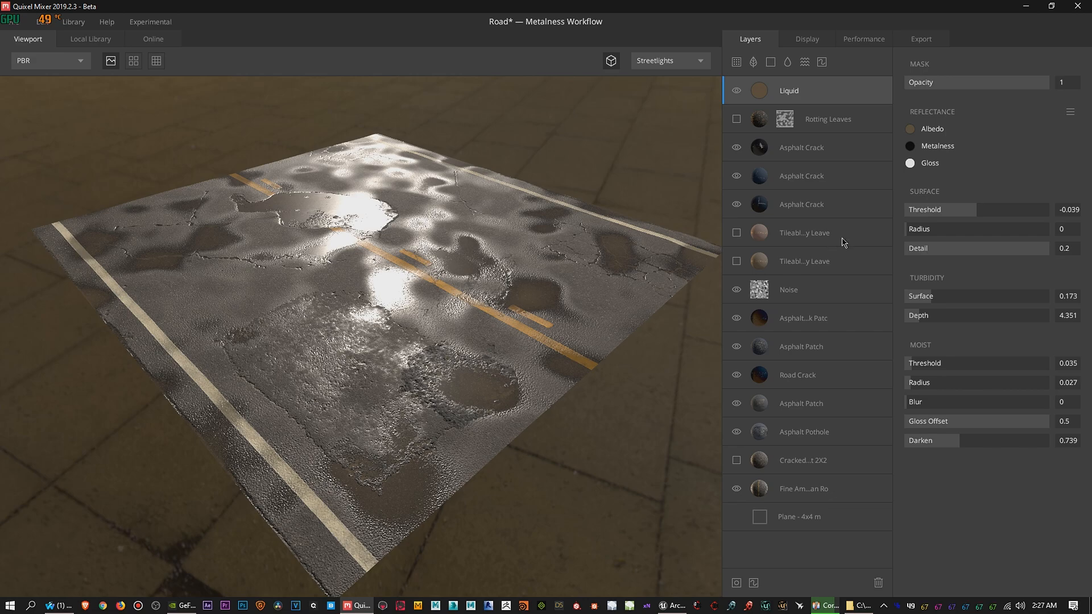
mouse_move(838, 127)
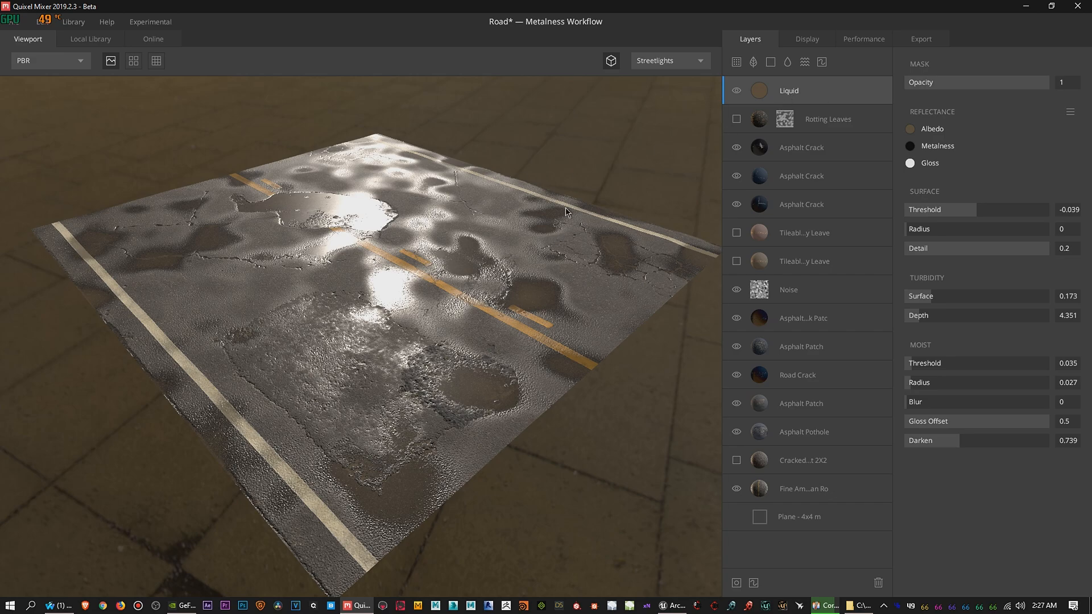
left_click(10, 19)
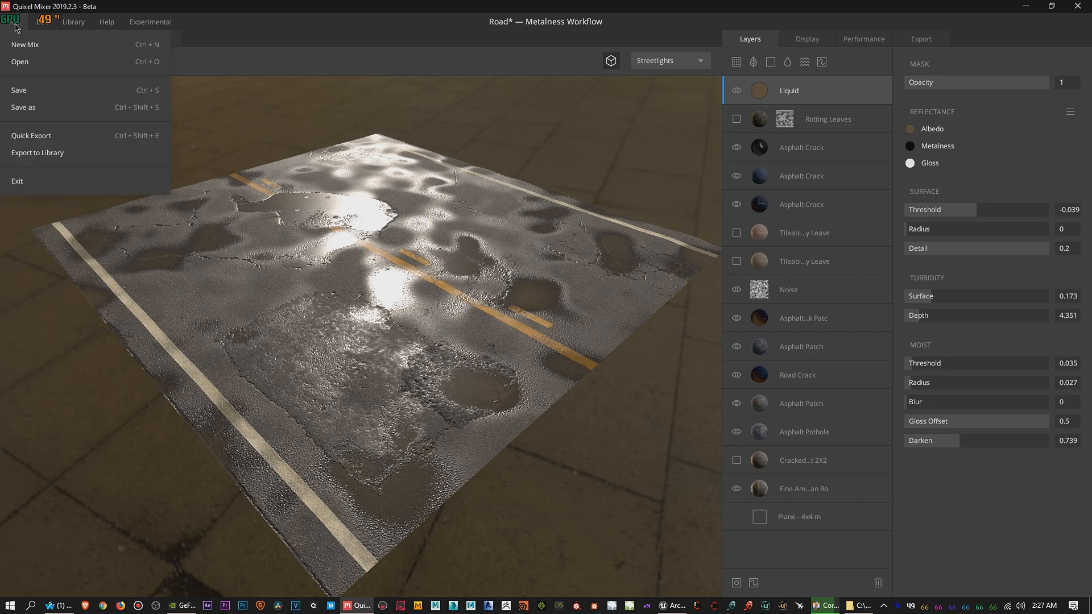
Browse the saved road mix variants — leaves and water, leaves only, wet only, original — without loading one
left_click(20, 61)
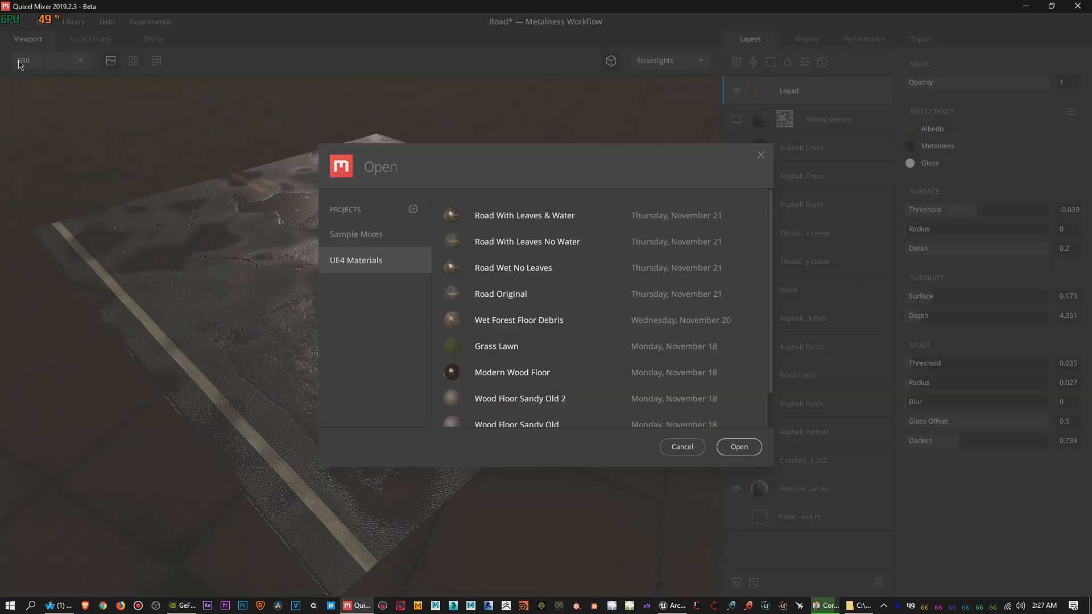
scroll("down", 3)
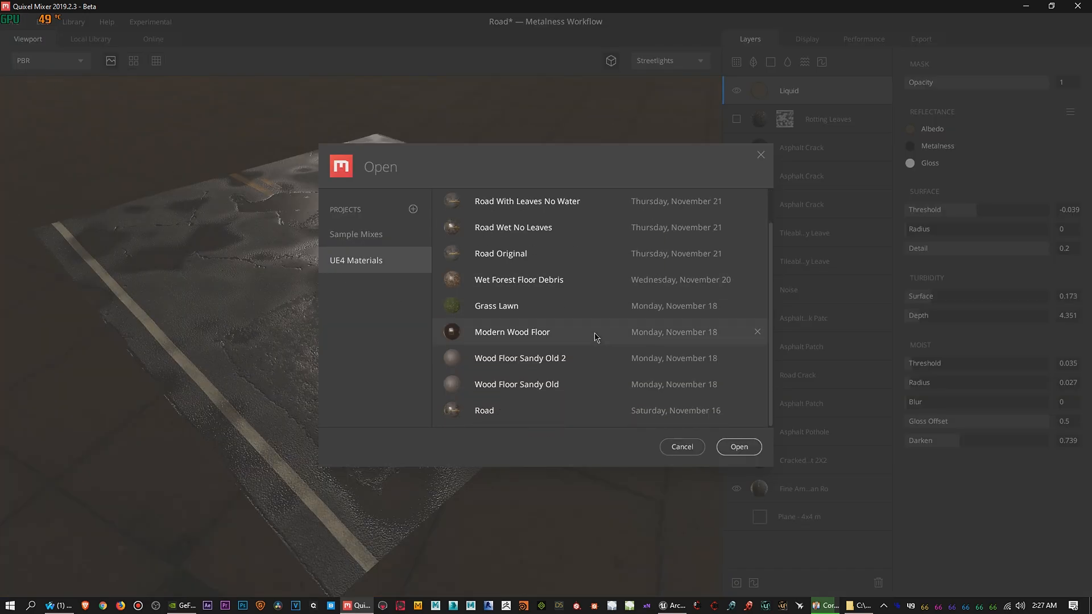
mouse_move(526, 411)
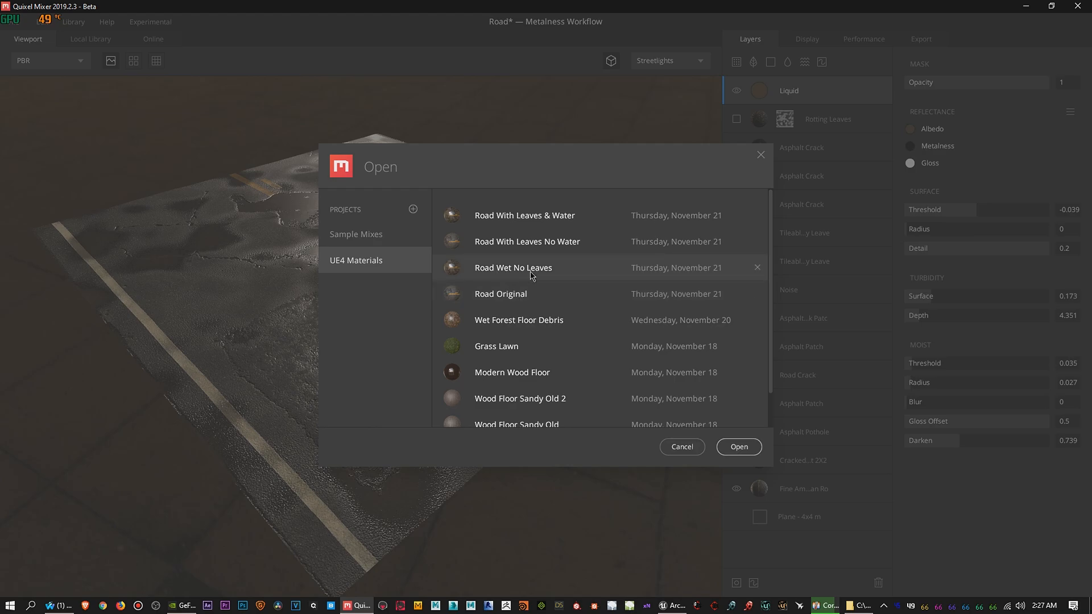
mouse_move(573, 249)
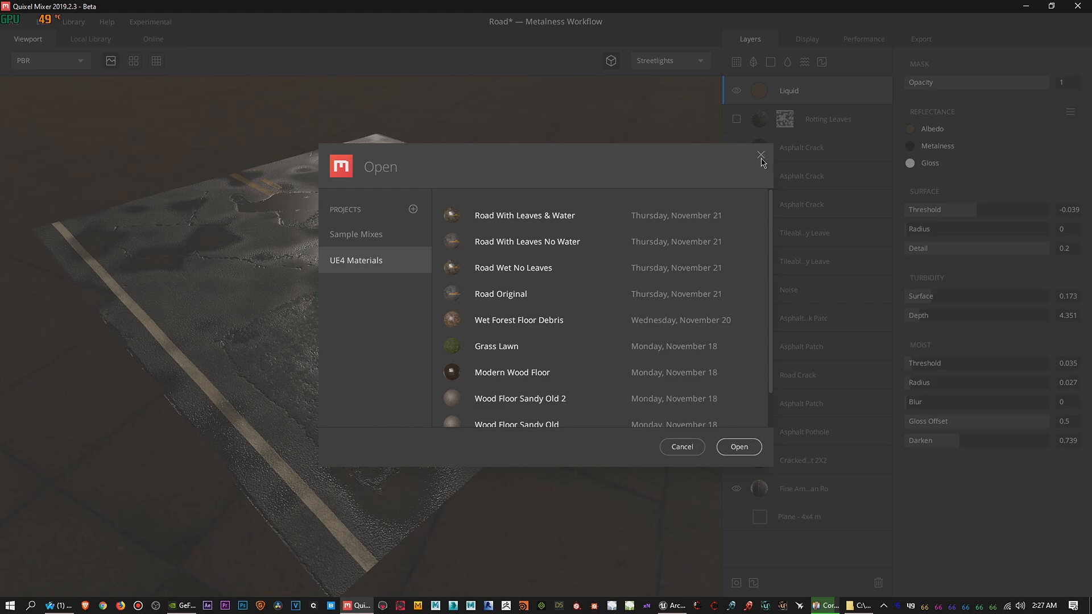
left_click(761, 155)
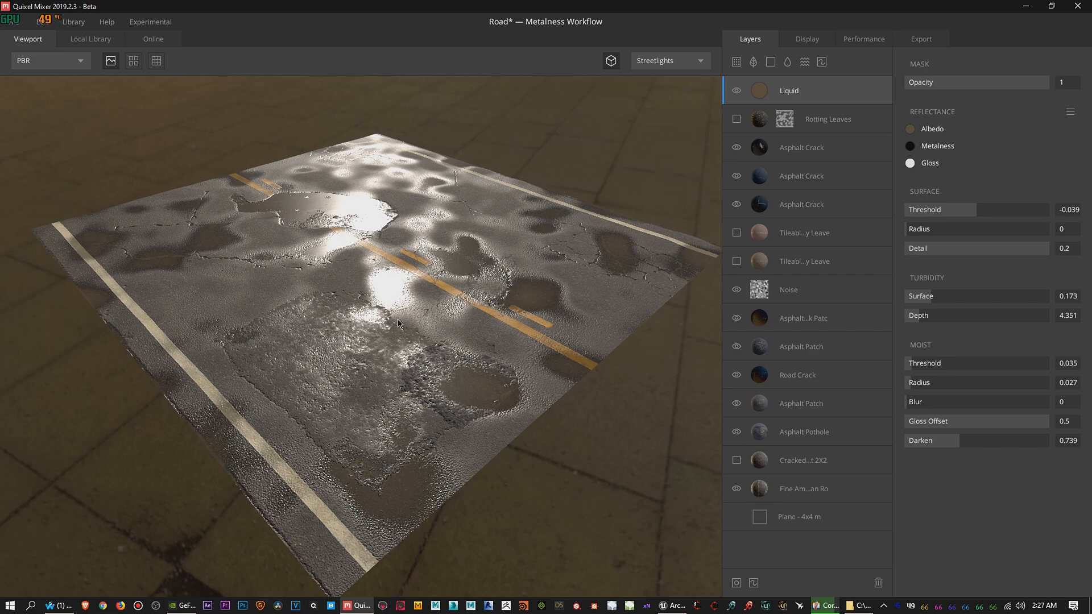
mouse_move(541, 263)
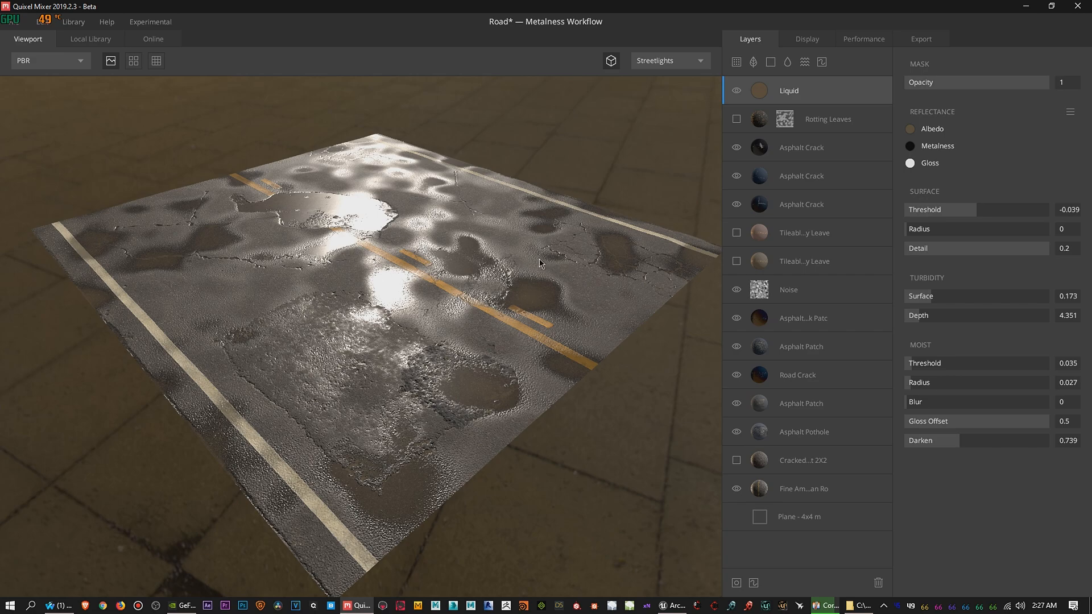
mouse_move(791, 104)
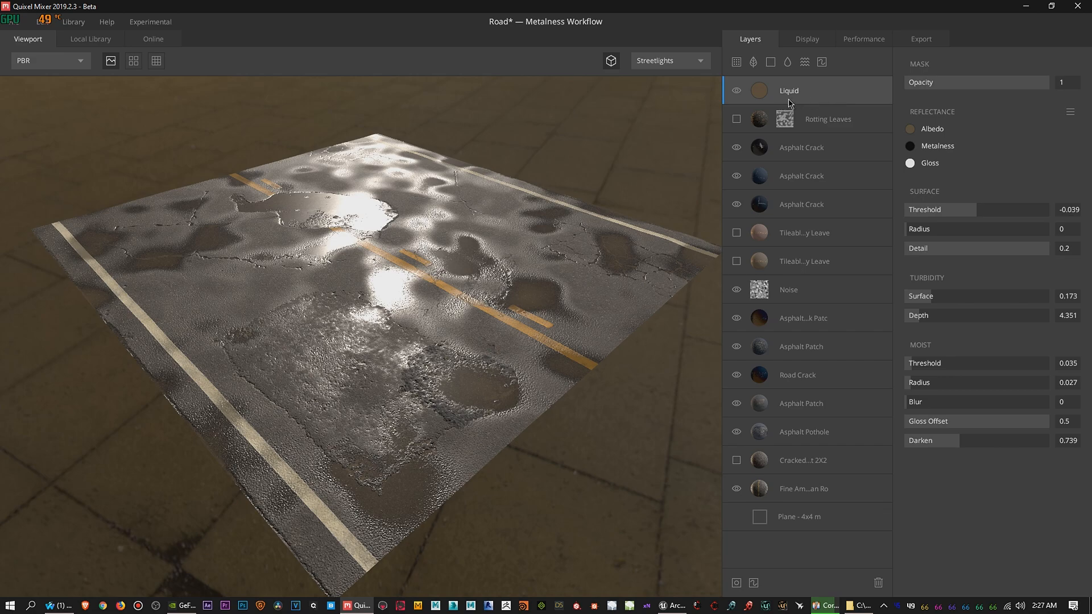
mouse_move(467, 259)
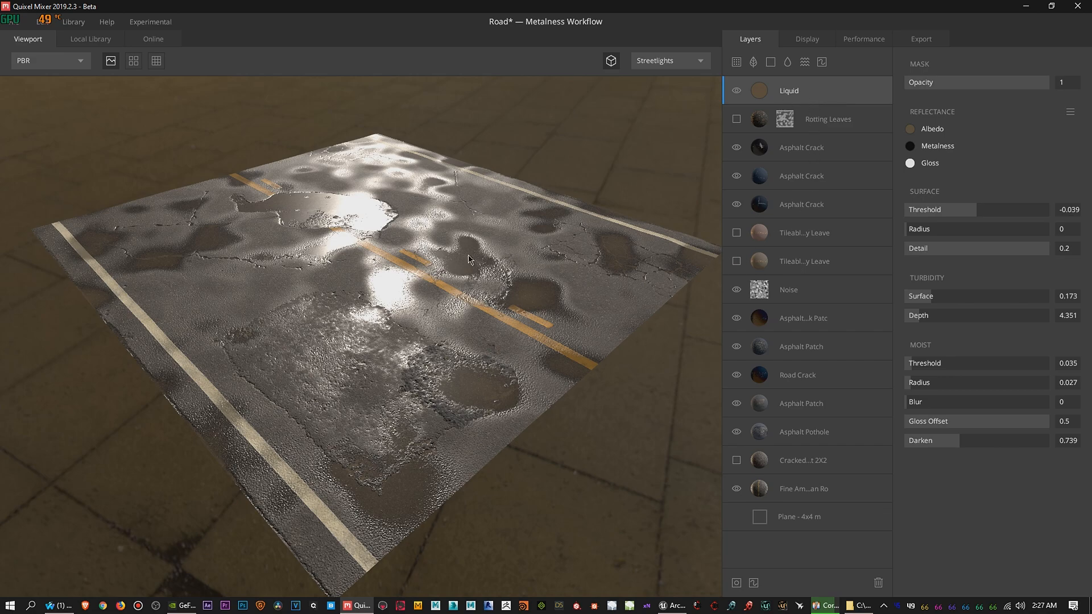
mouse_move(453, 253)
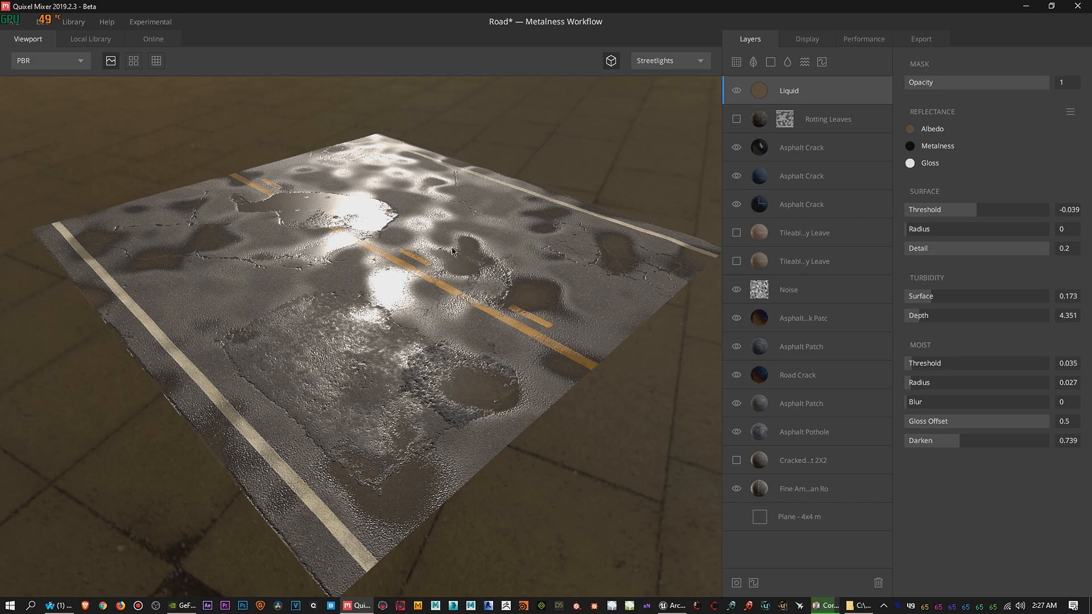
mouse_move(482, 270)
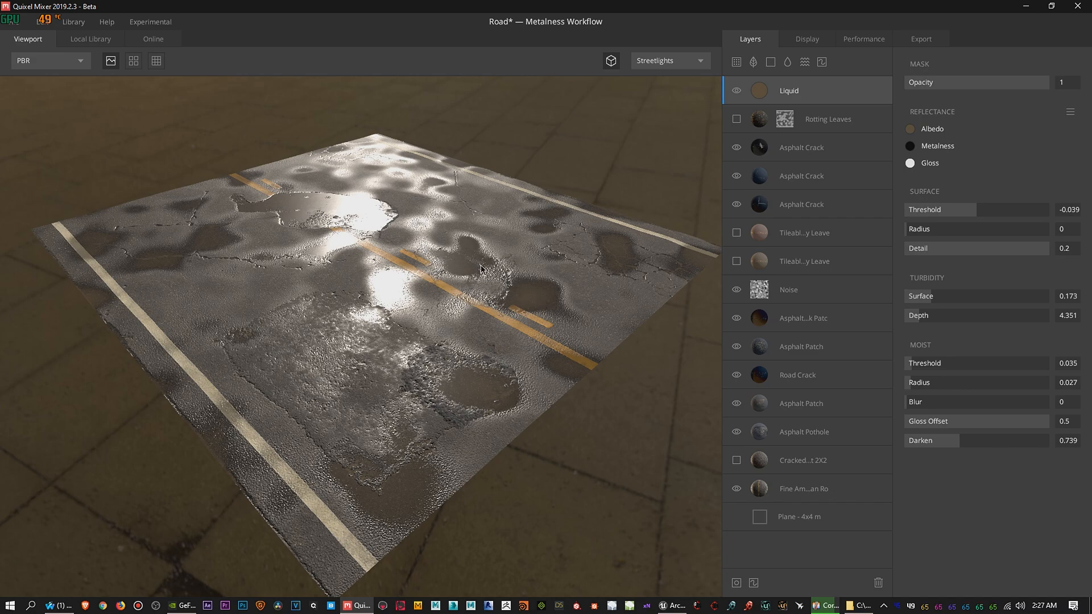
mouse_move(376, 271)
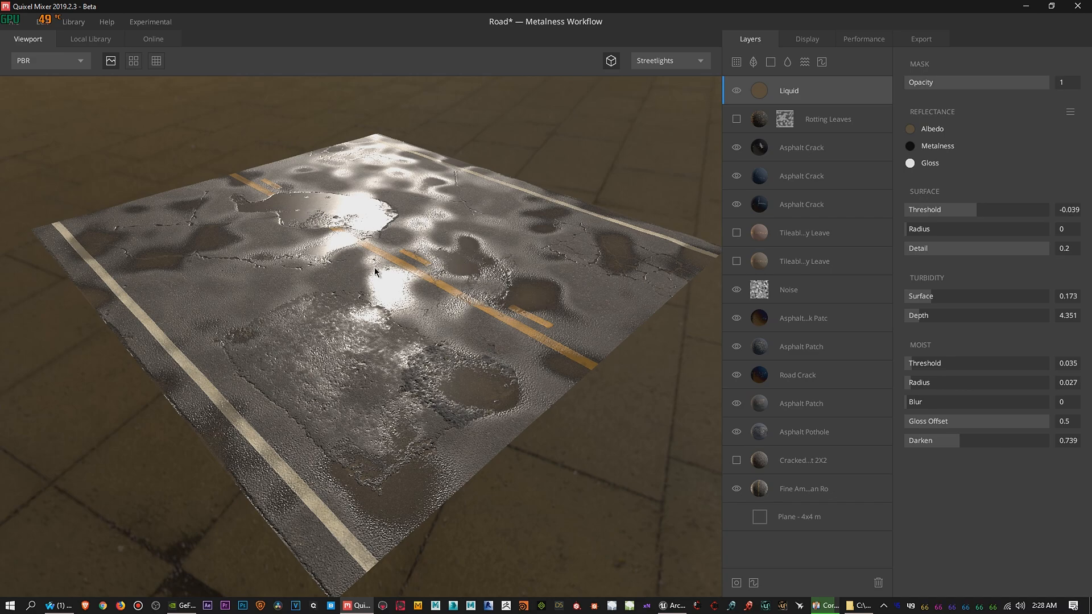
mouse_move(512, 291)
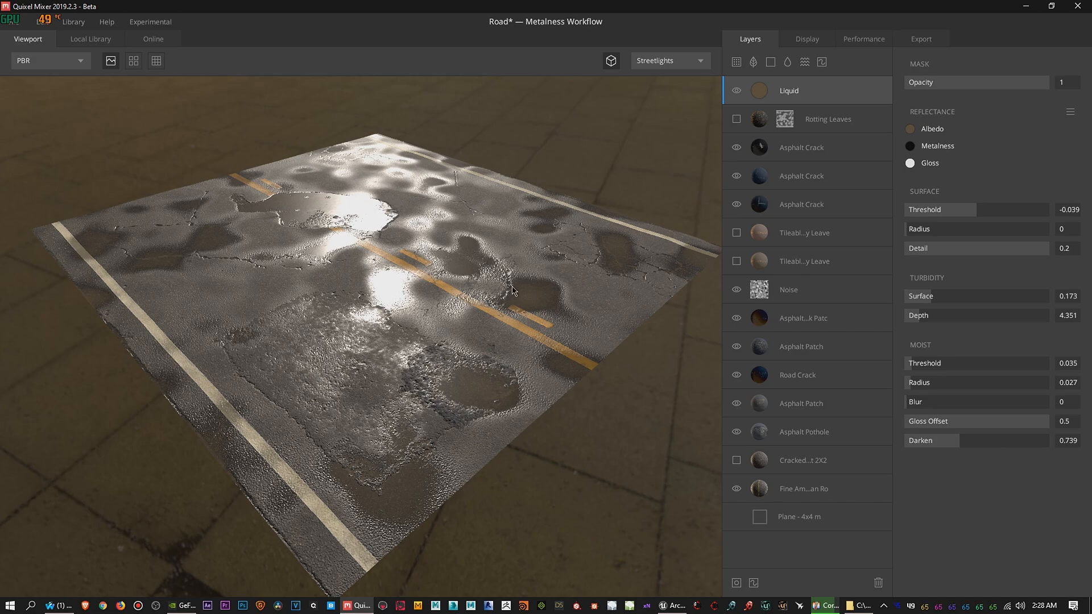
mouse_move(460, 286)
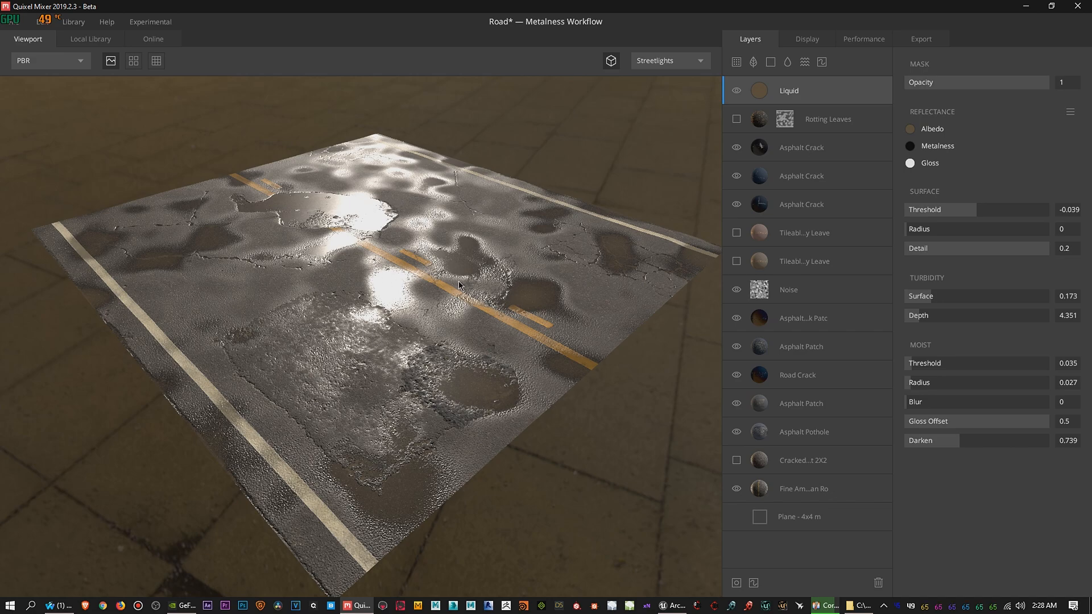
mouse_move(275, 214)
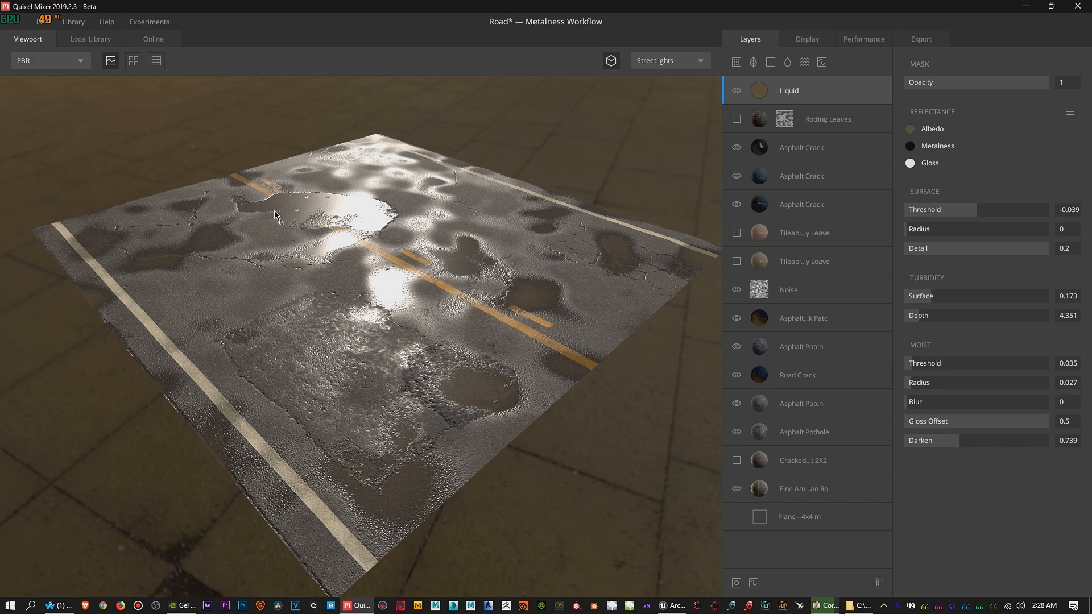
mouse_move(736, 90)
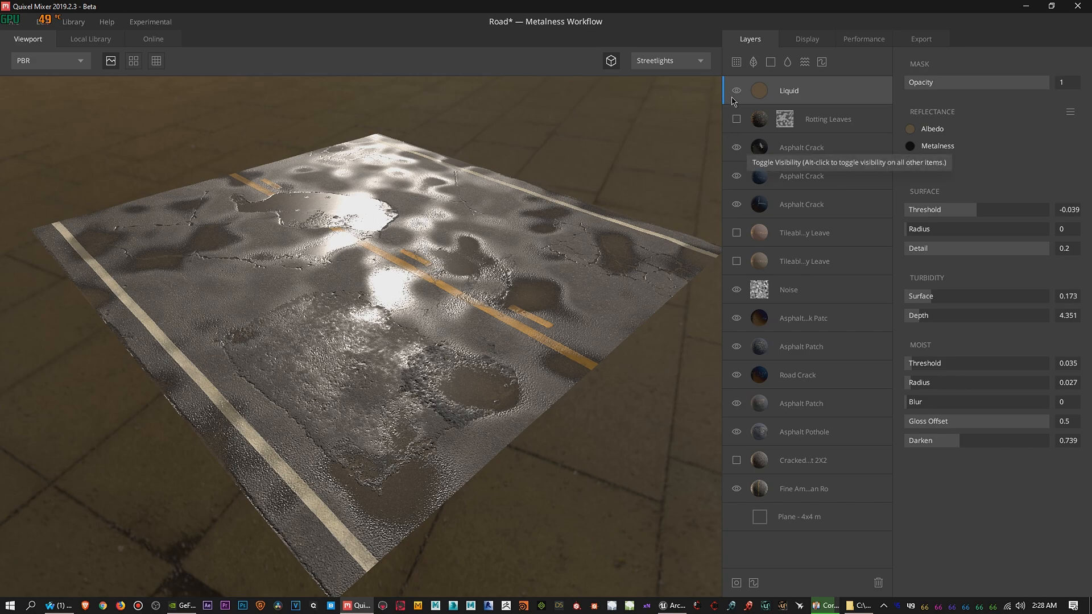
Hide the Liquid layer again so the road shows dry cracked asphalt
left_click(736, 90)
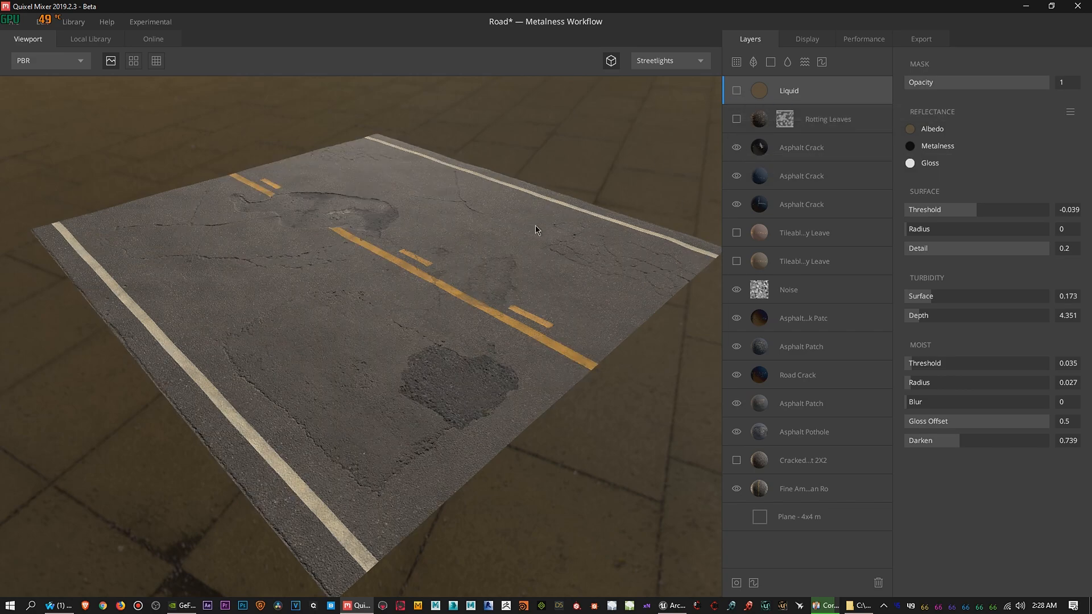
left_click(735, 91)
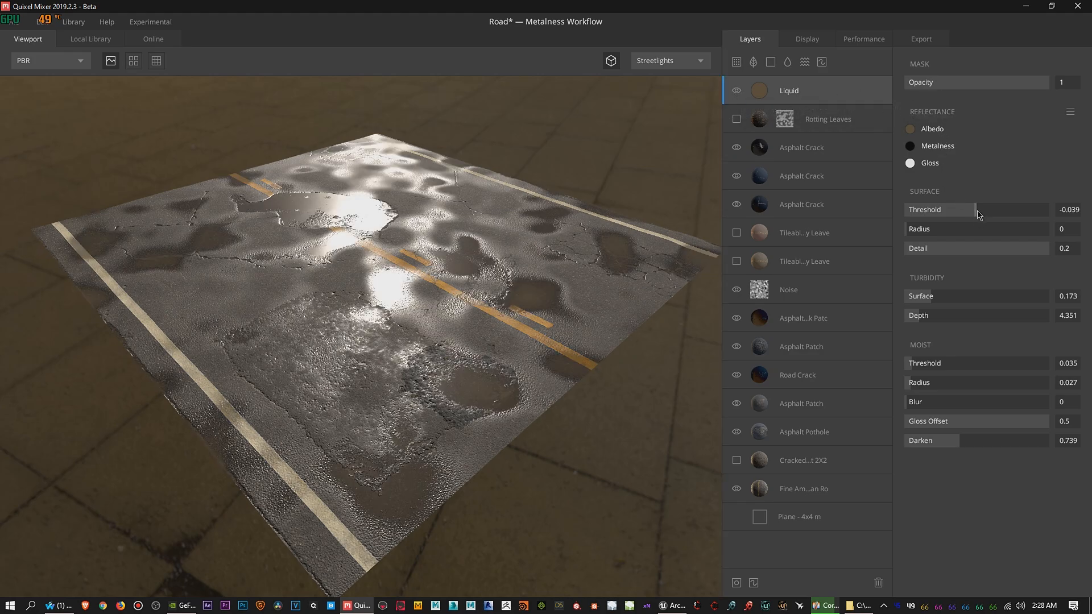
left_click_drag(961, 209, 975, 209)
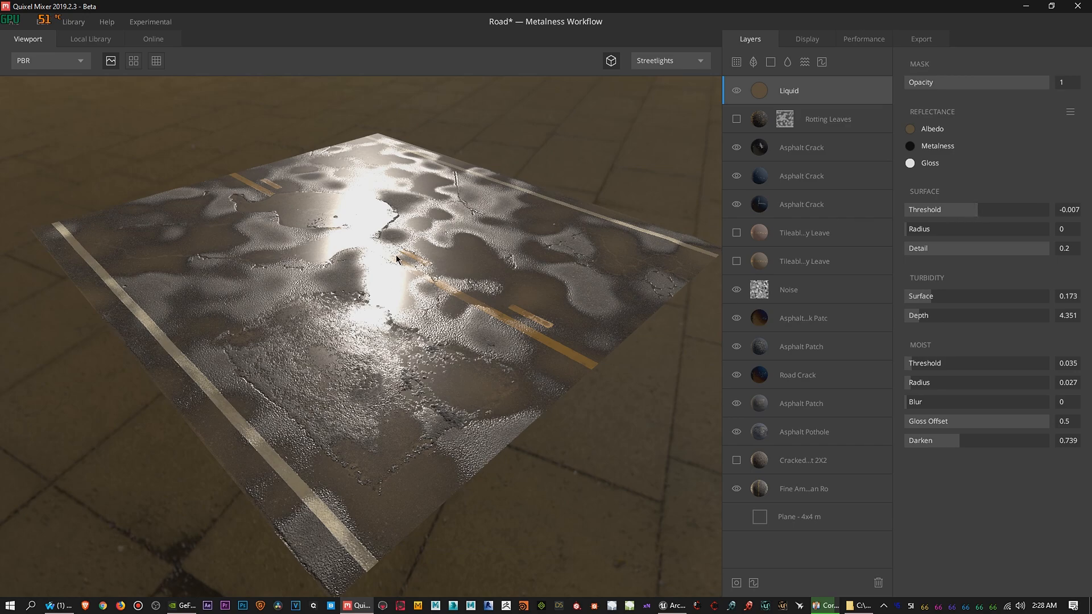
mouse_move(978, 212)
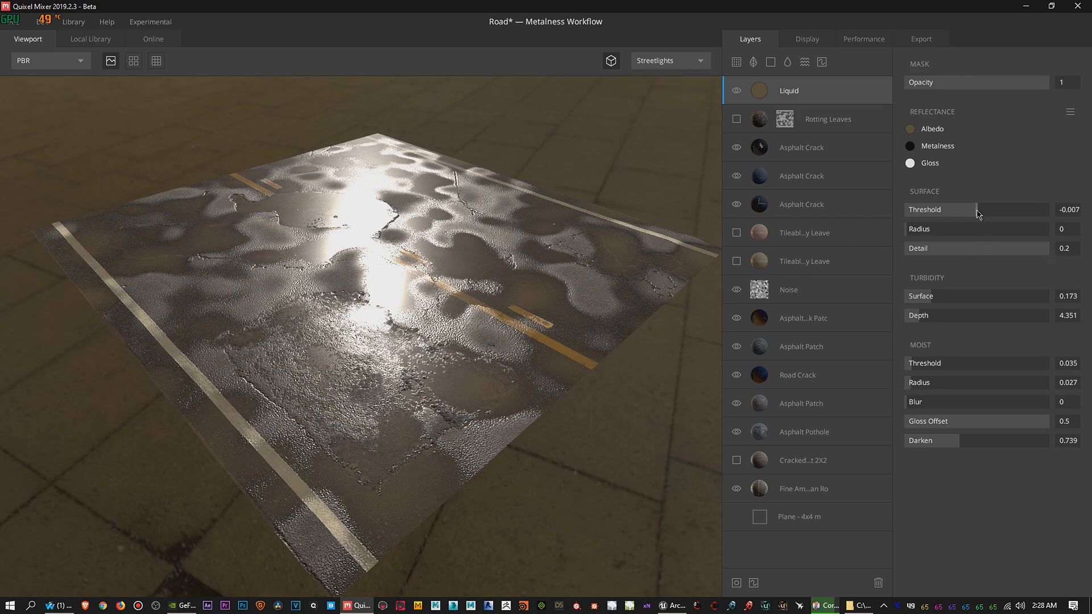
left_click_drag(982, 209, 975, 209)
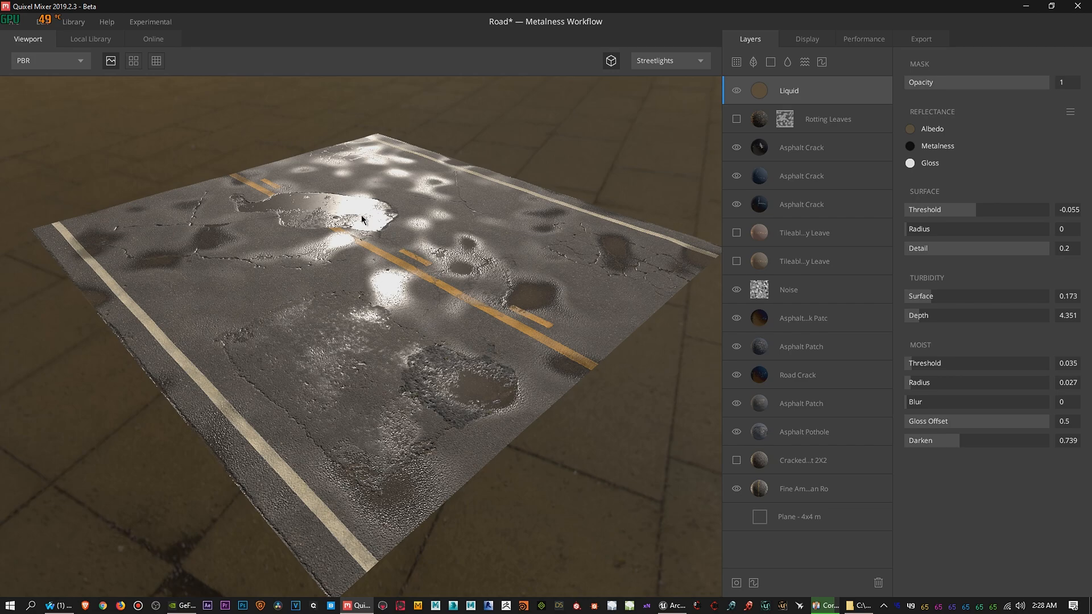
mouse_move(441, 298)
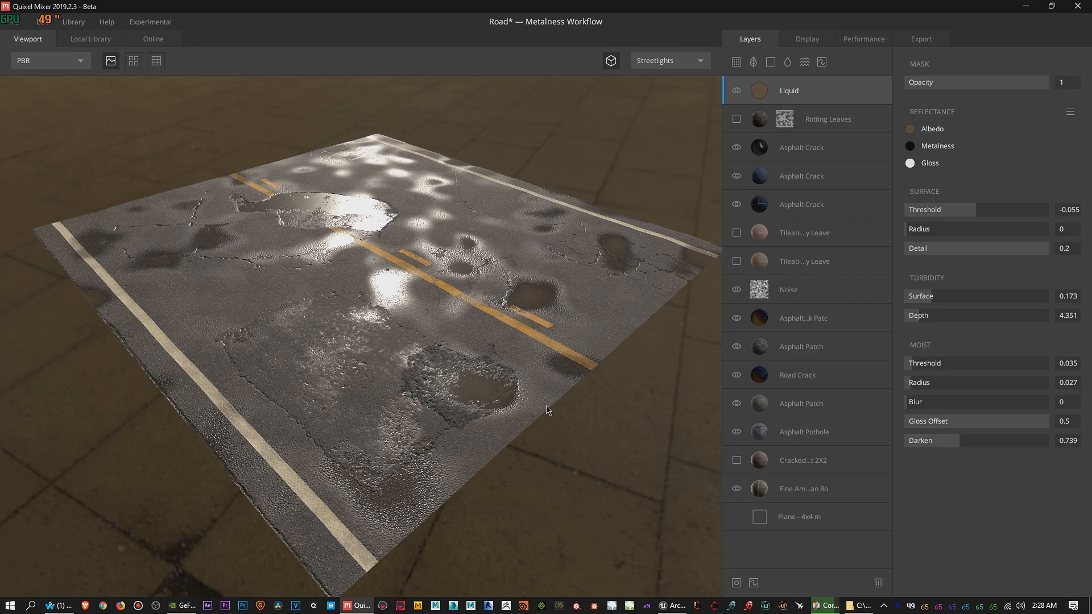
mouse_move(589, 376)
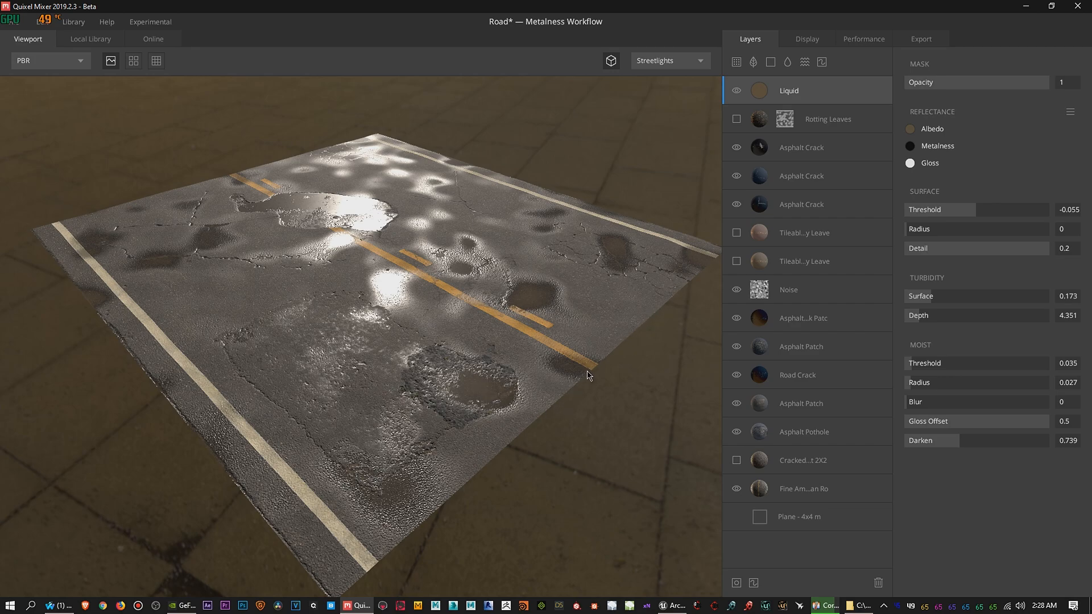
mouse_move(978, 216)
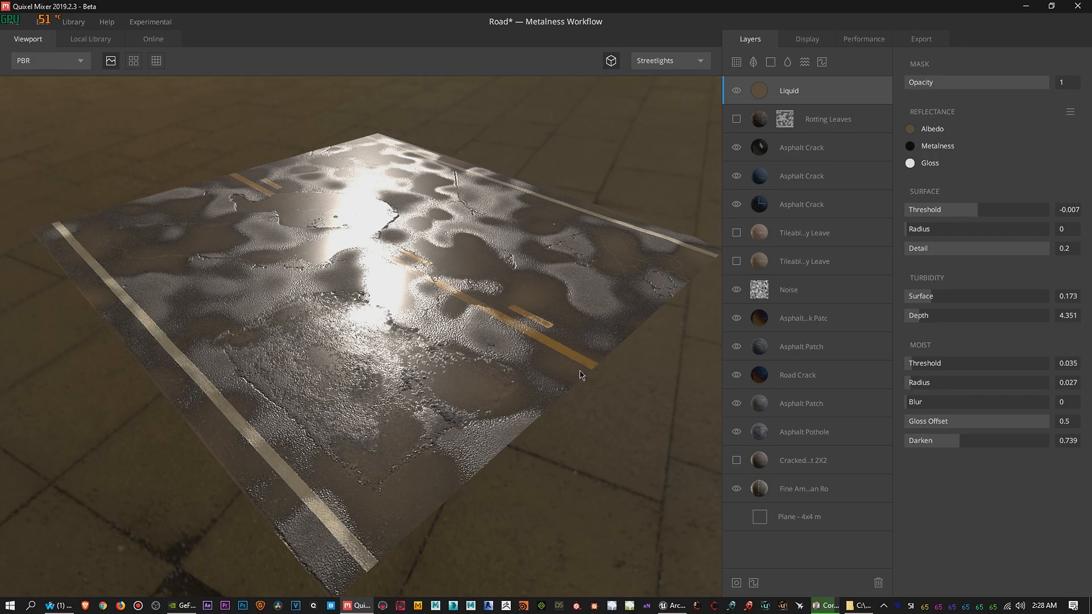
mouse_move(597, 382)
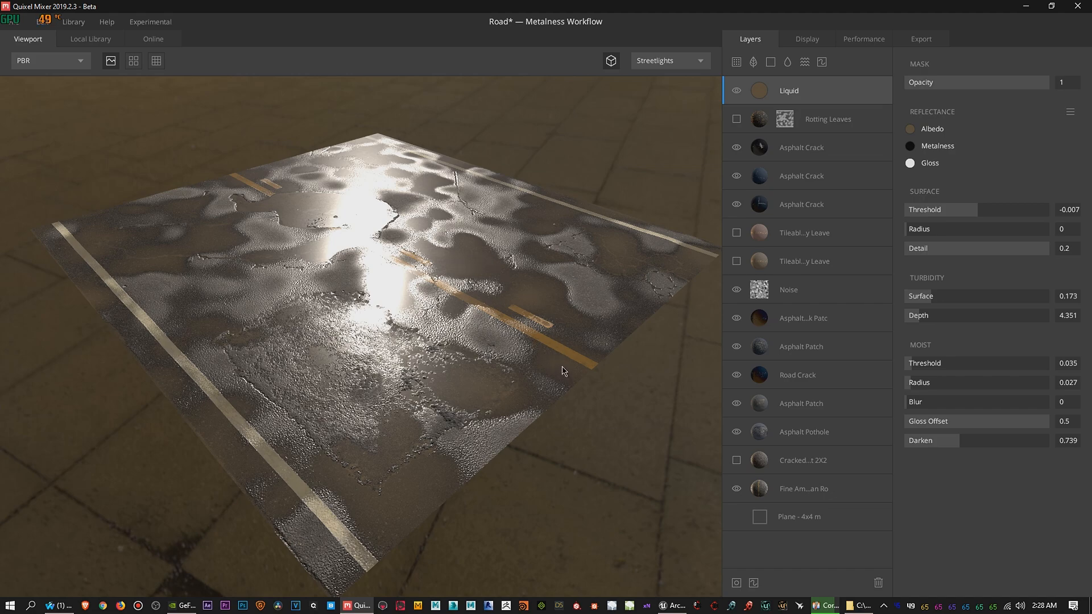
mouse_move(622, 359)
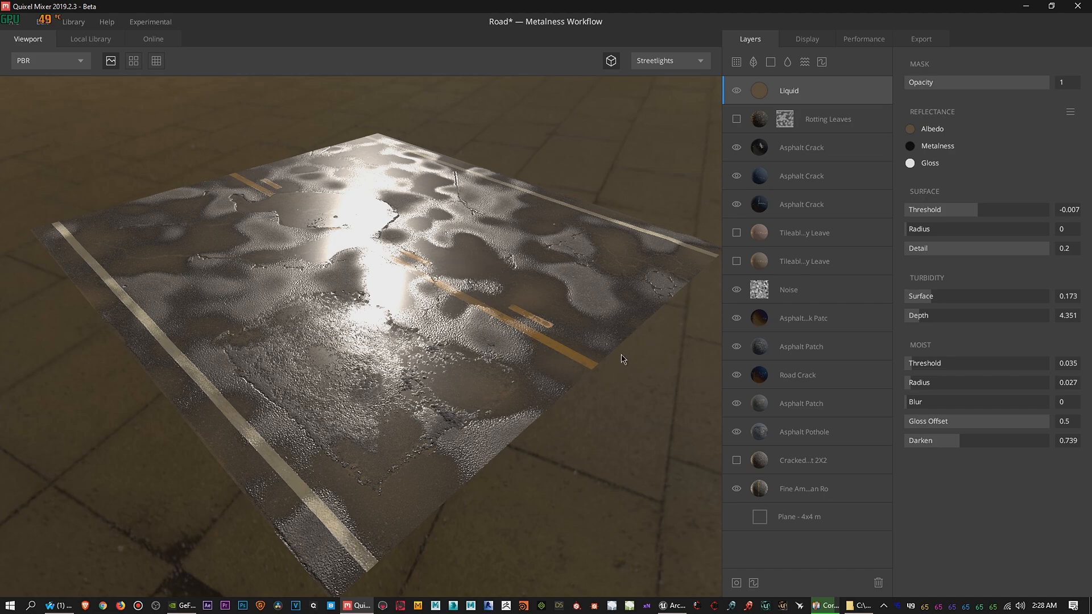
mouse_move(589, 385)
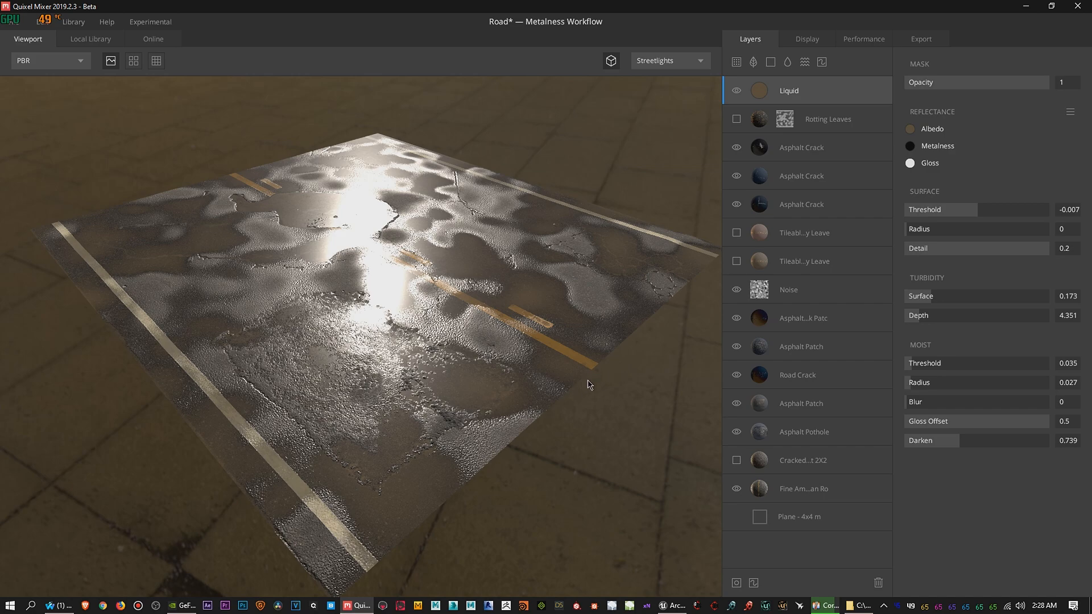
mouse_move(601, 375)
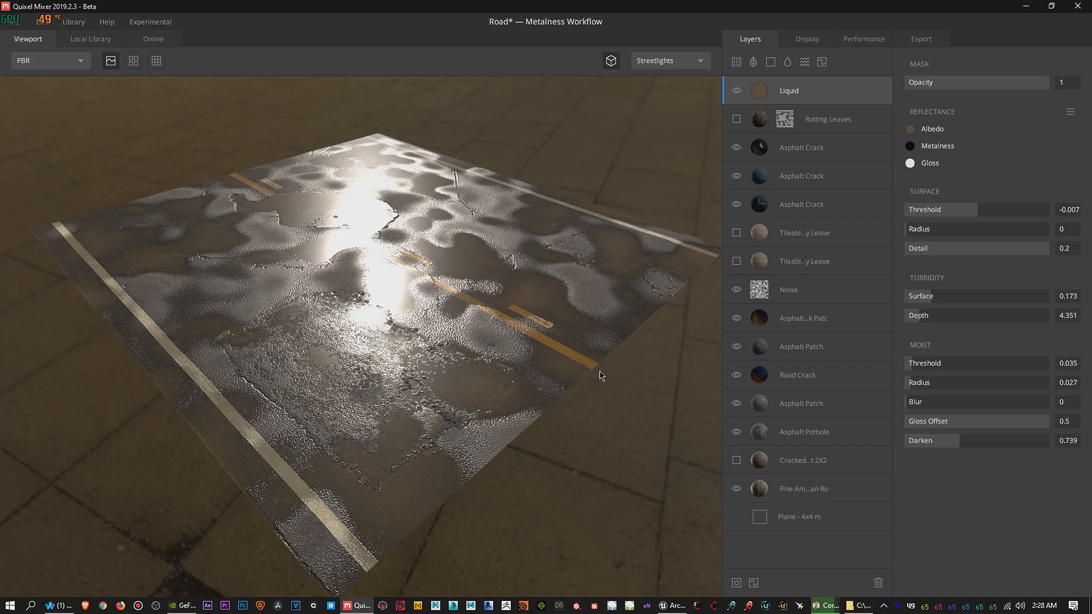
mouse_move(816, 293)
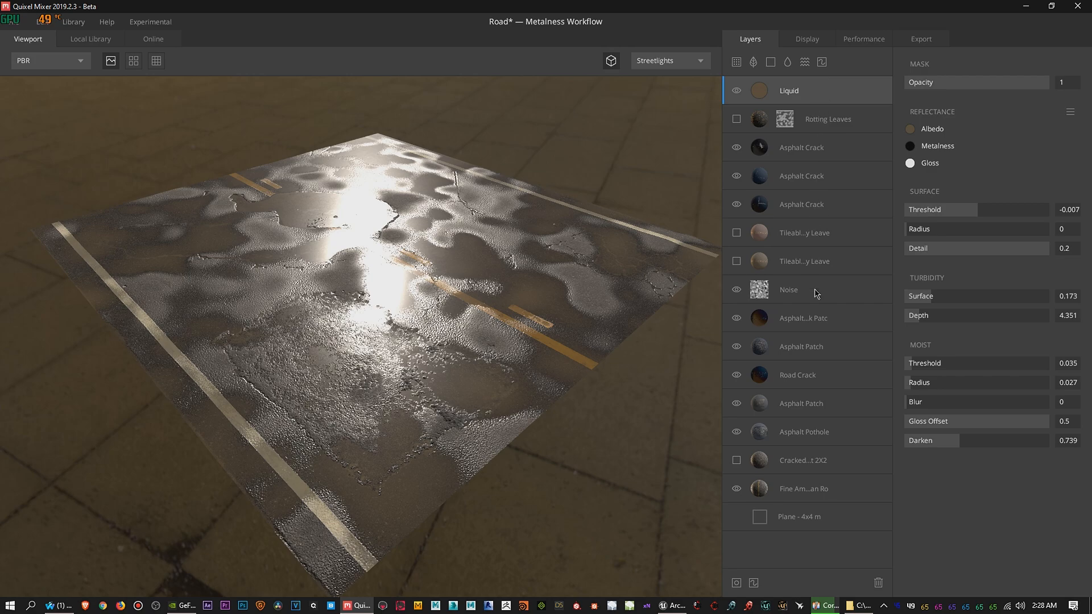
mouse_move(828, 232)
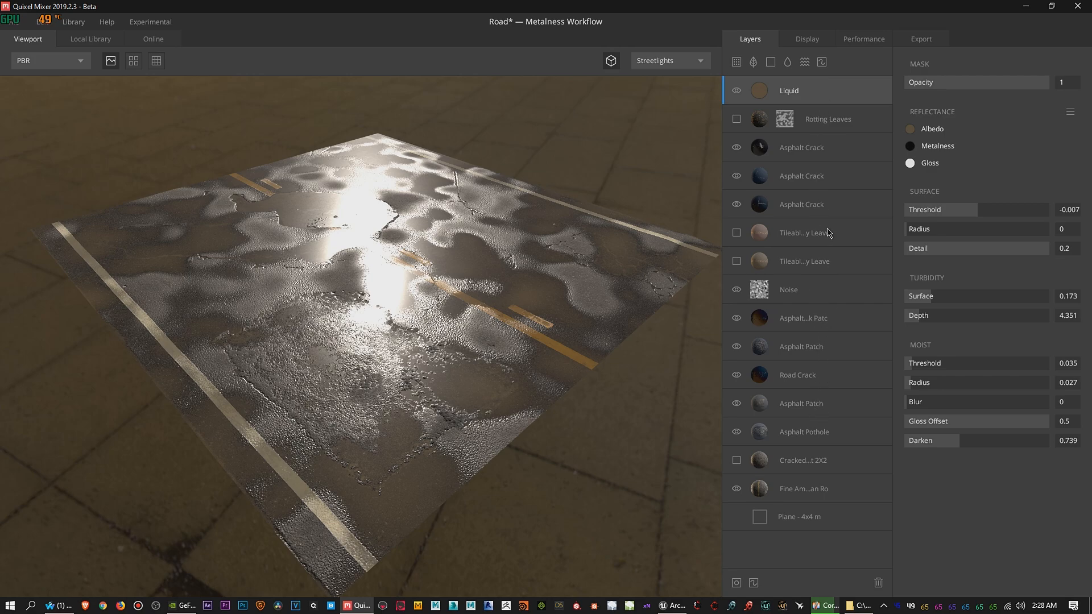
mouse_move(668, 552)
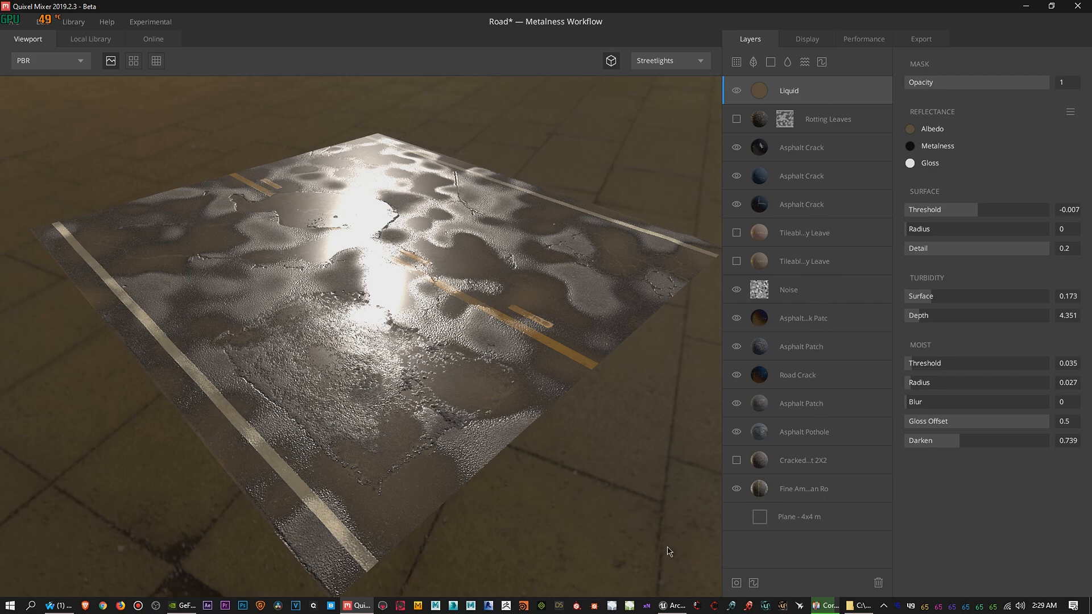
Vertex-paint a first wet puddle patch on the dry road near its left end using the Red channel
left_click(674, 604)
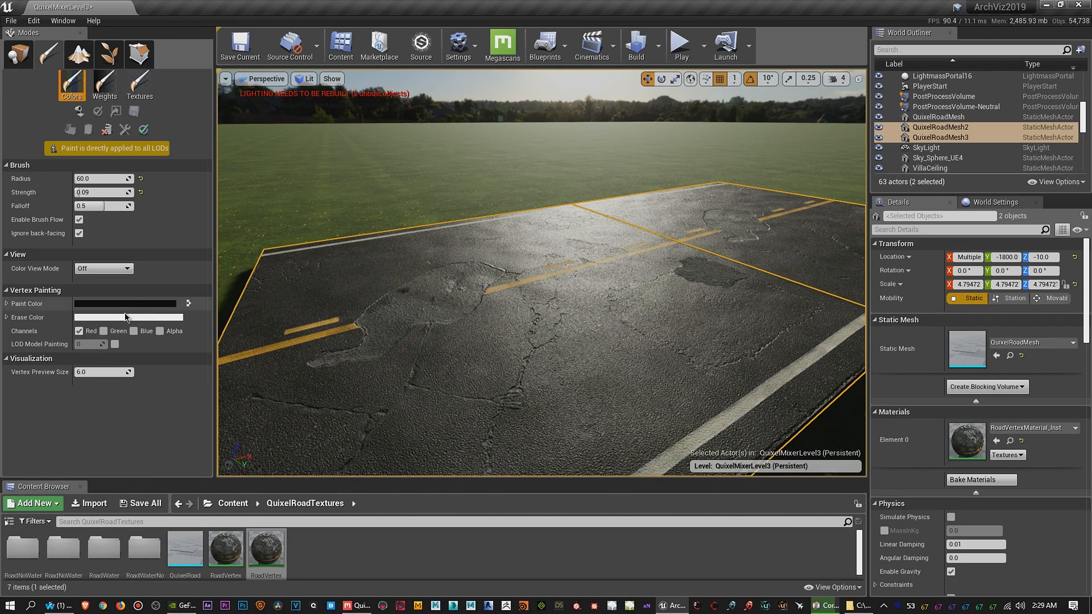
mouse_move(79, 331)
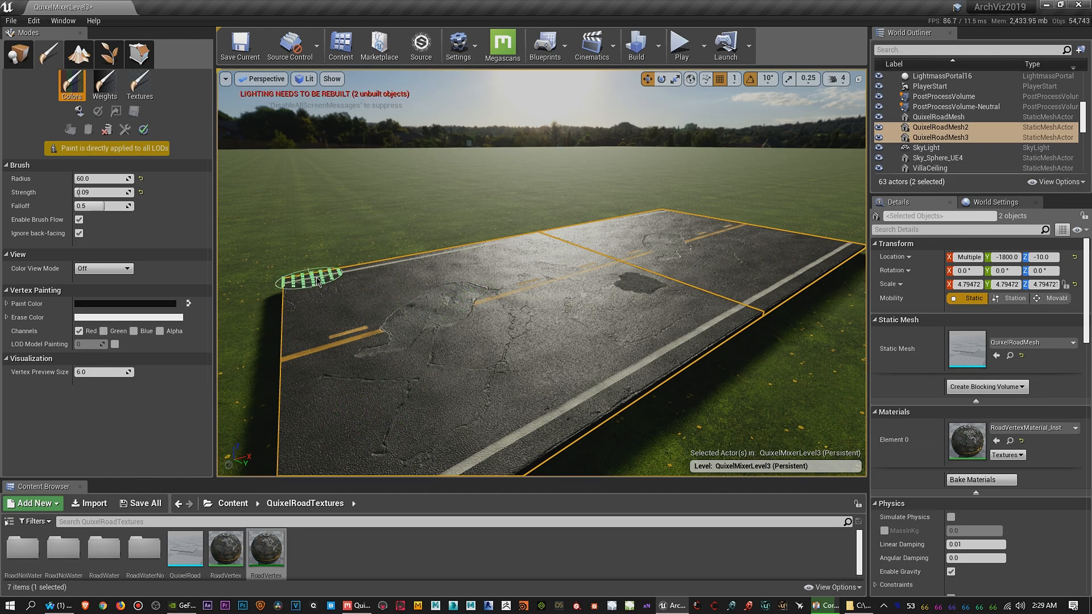
mouse_move(480, 327)
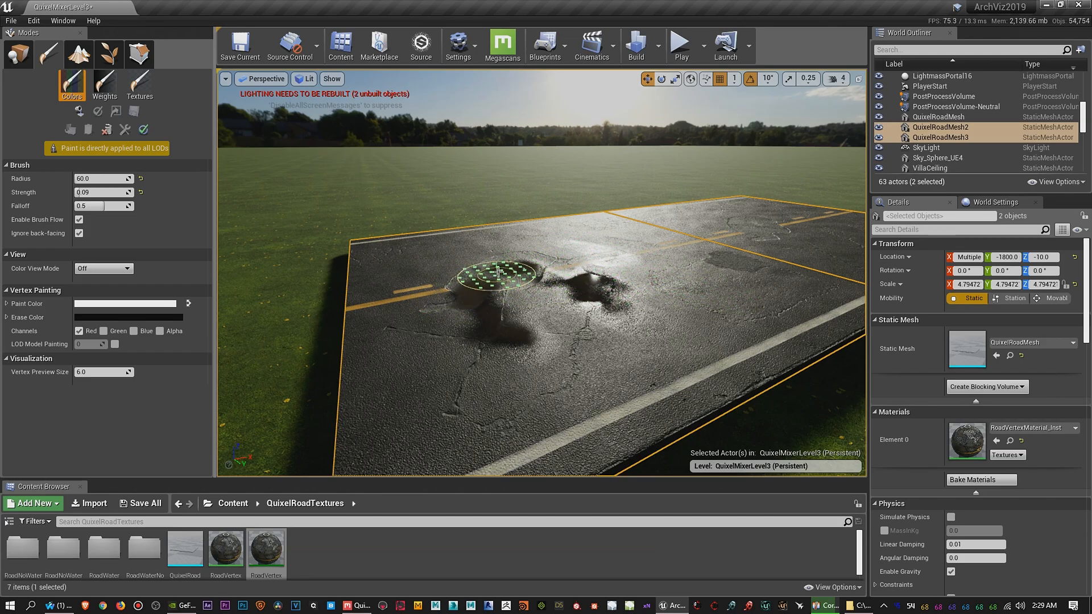
mouse_move(235, 276)
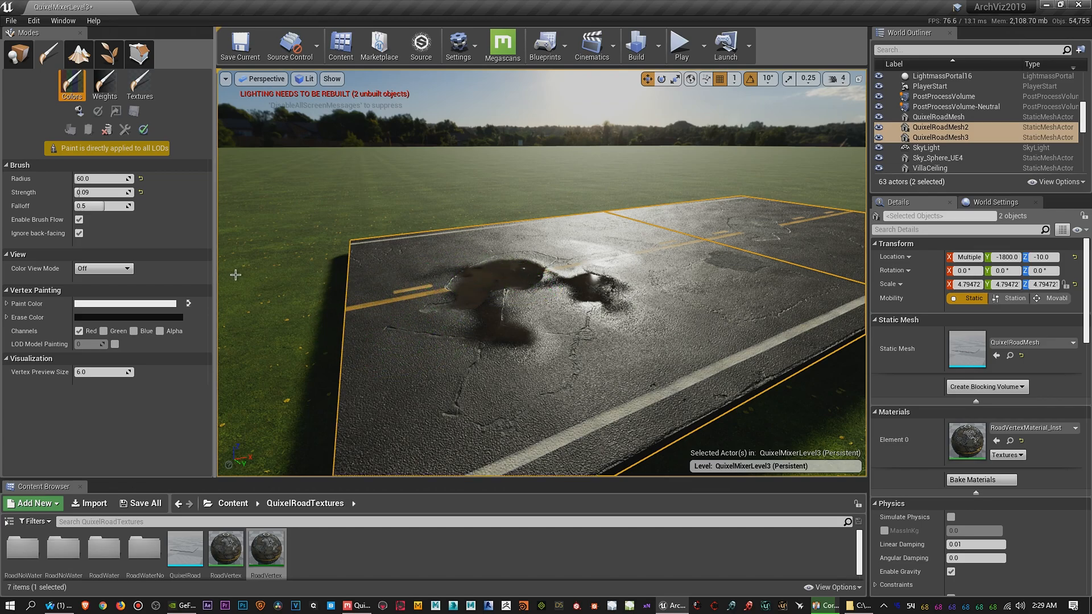
Raise brush strength from 0.012 to 0.12 with about 0.43 falloff and paint another wet patch
left_click(102, 191)
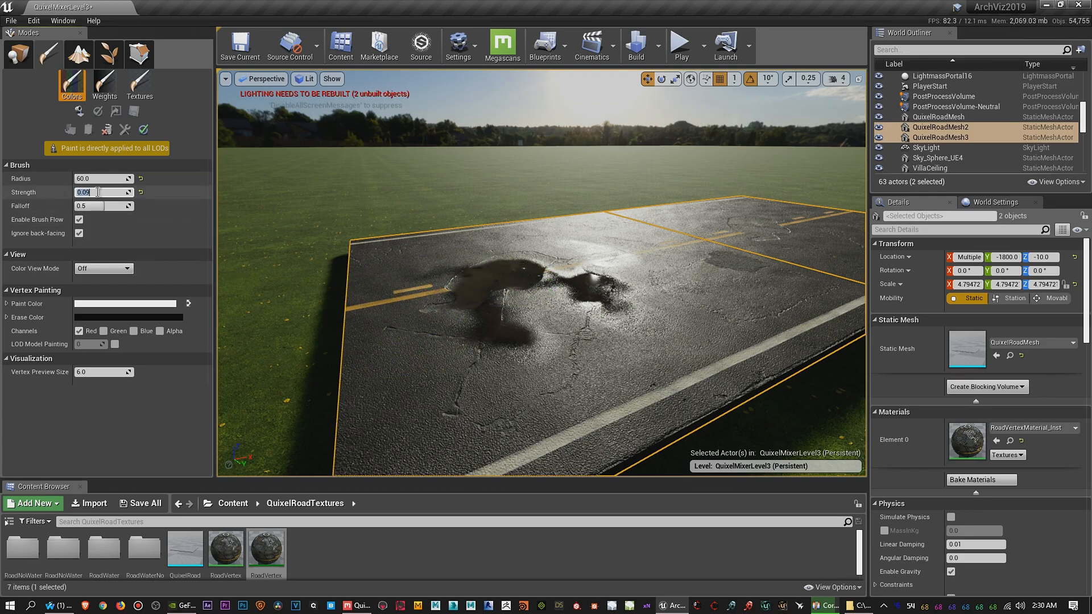
type("0.012")
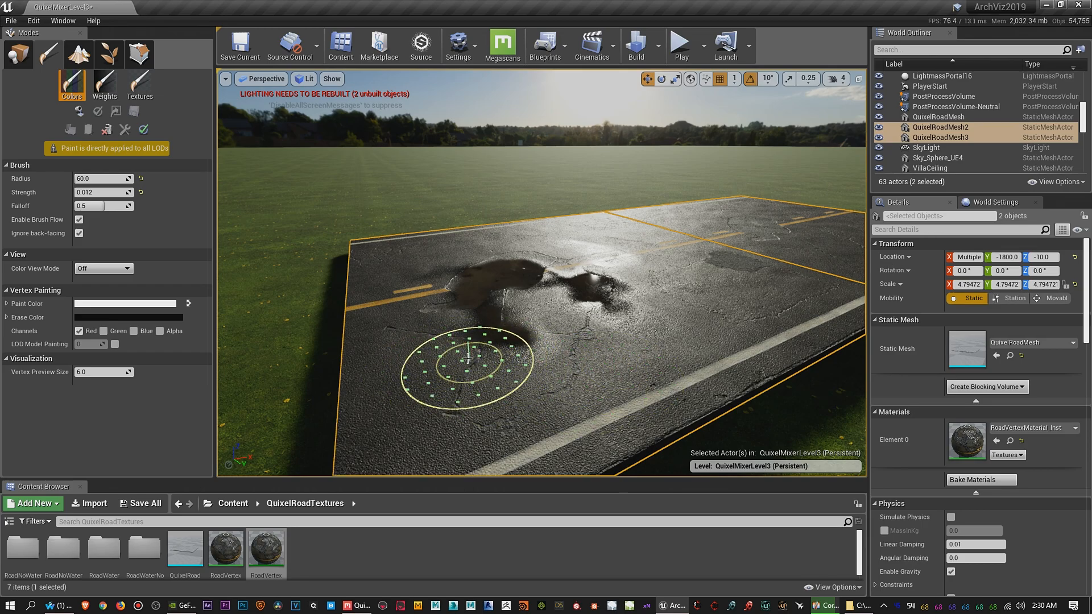
mouse_move(564, 380)
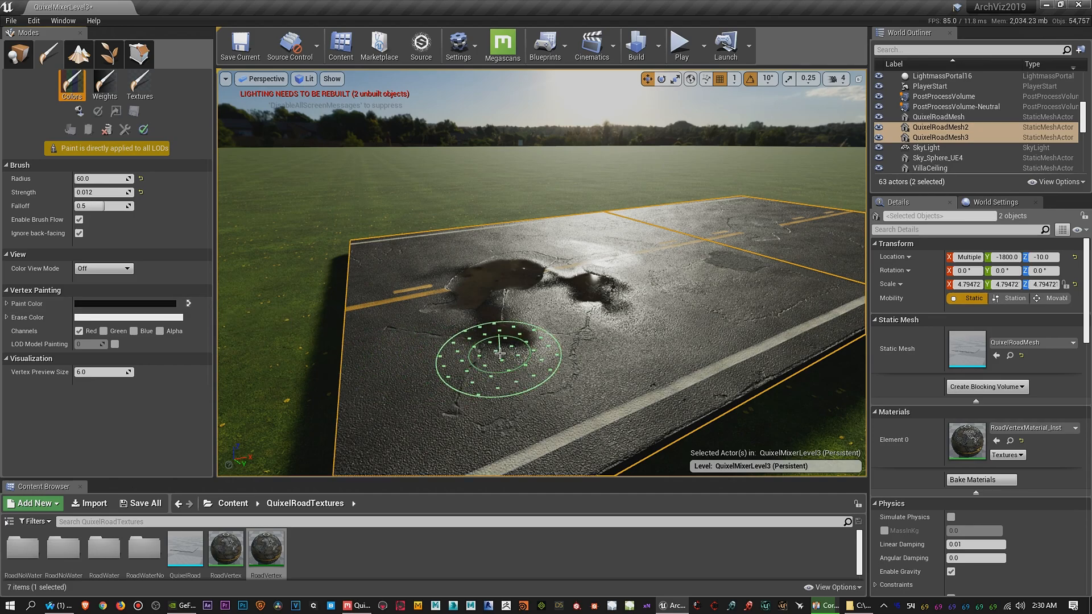
mouse_move(289, 338)
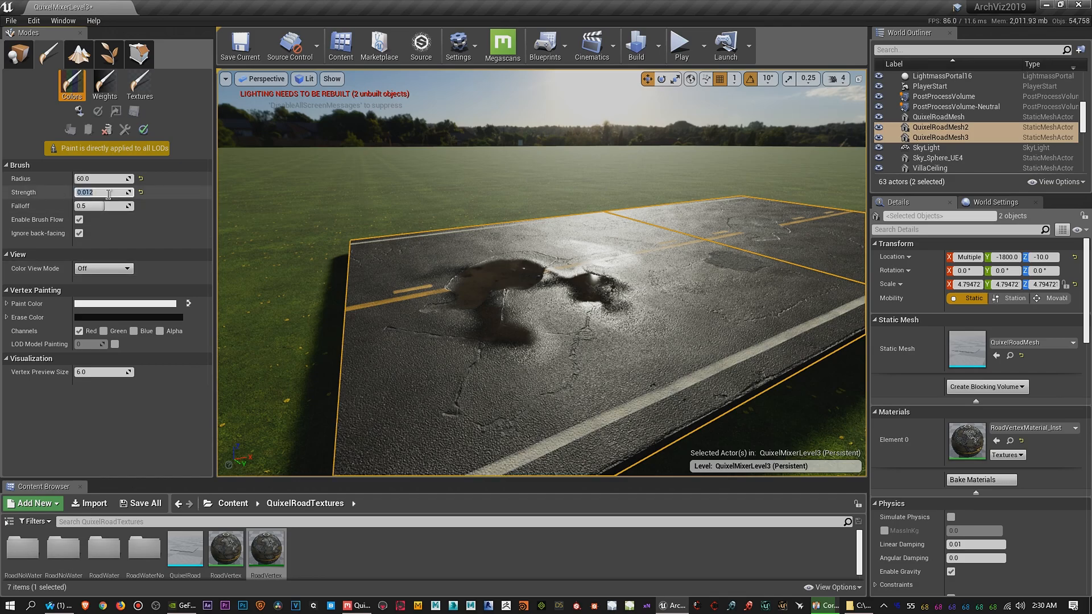
type("0.1")
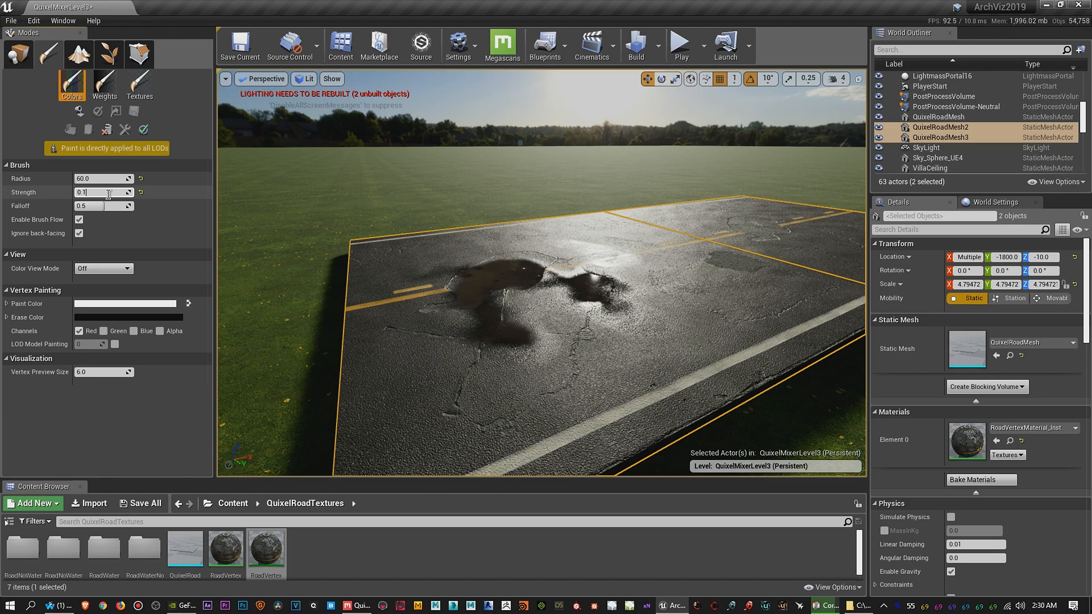
type("0.12")
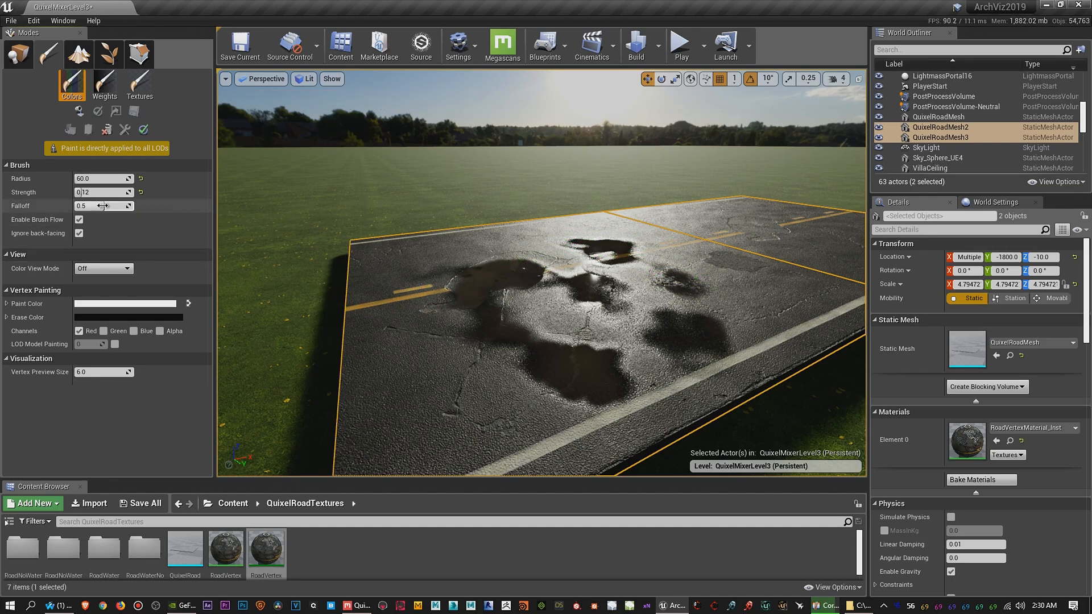
left_click_drag(104, 206, 101, 206)
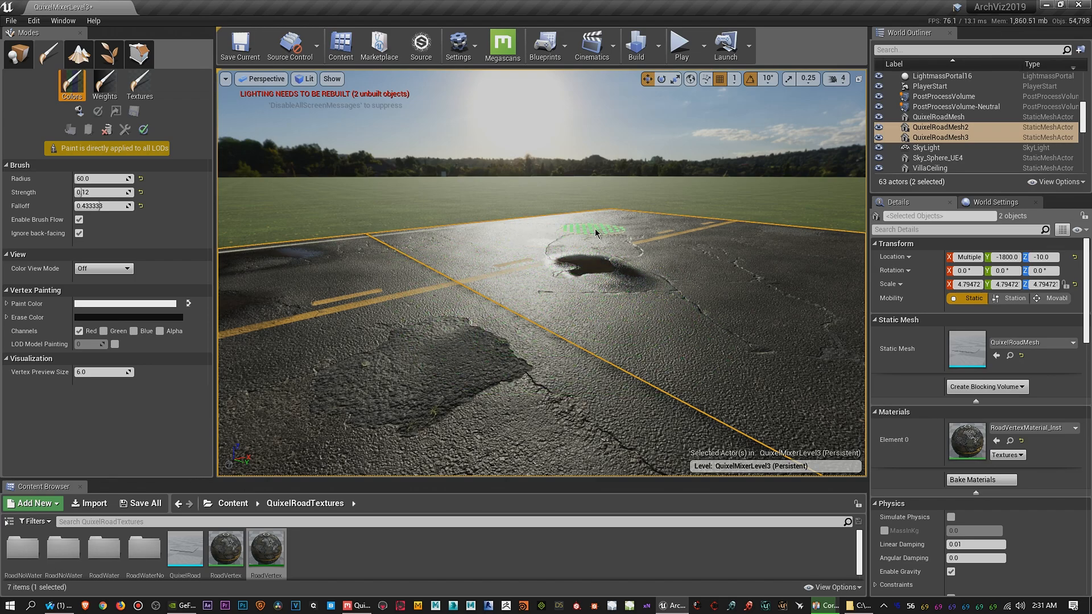
mouse_move(710, 262)
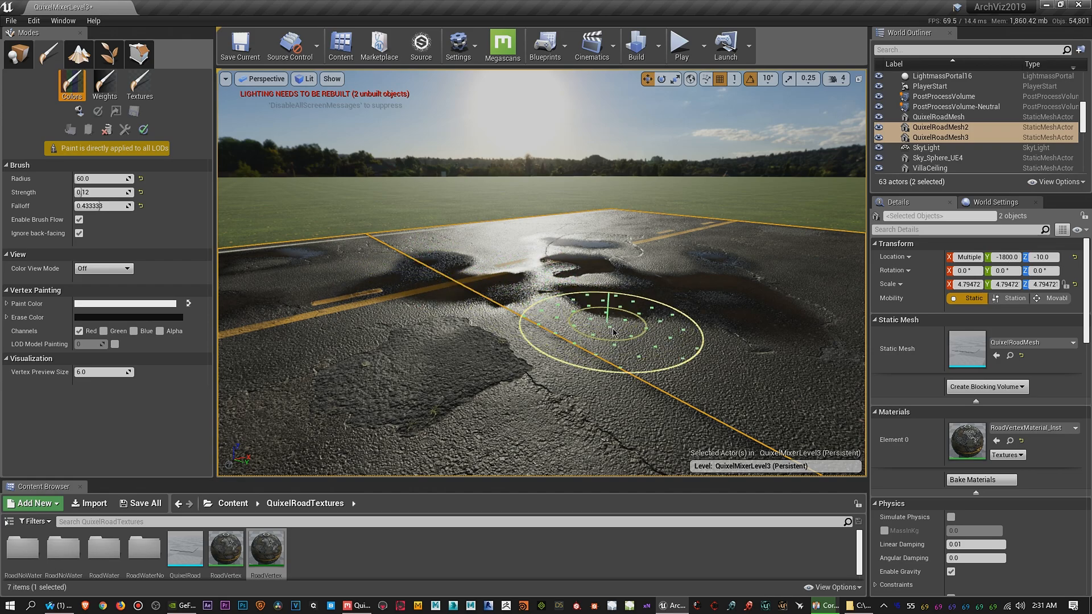
Paint puddles near the road's centre and at its dry far end beside the yellow lines
left_click_drag(613, 328, 453, 299)
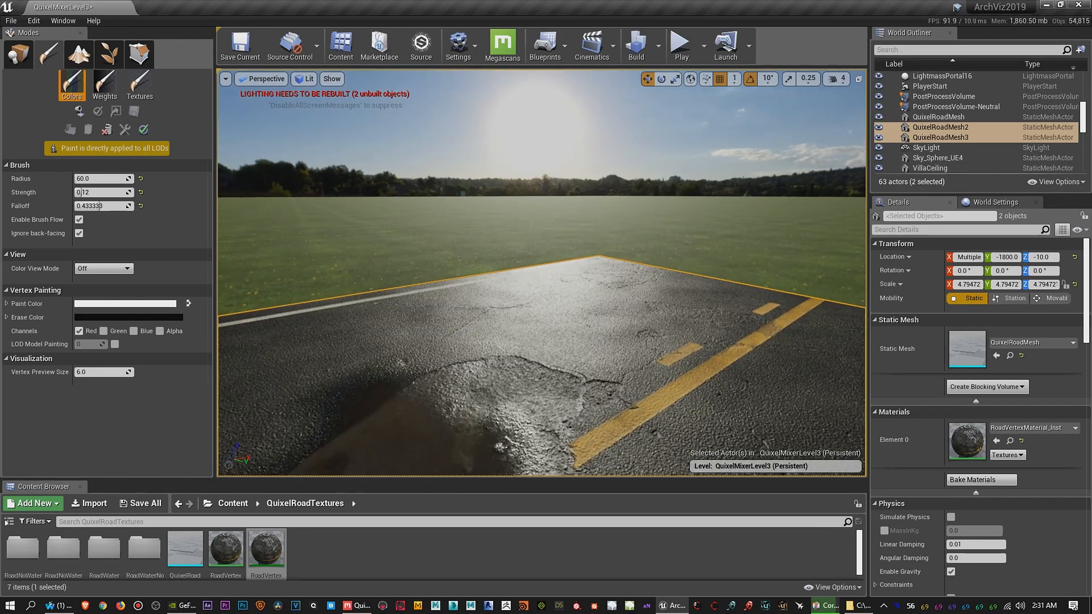
left_click(620, 303)
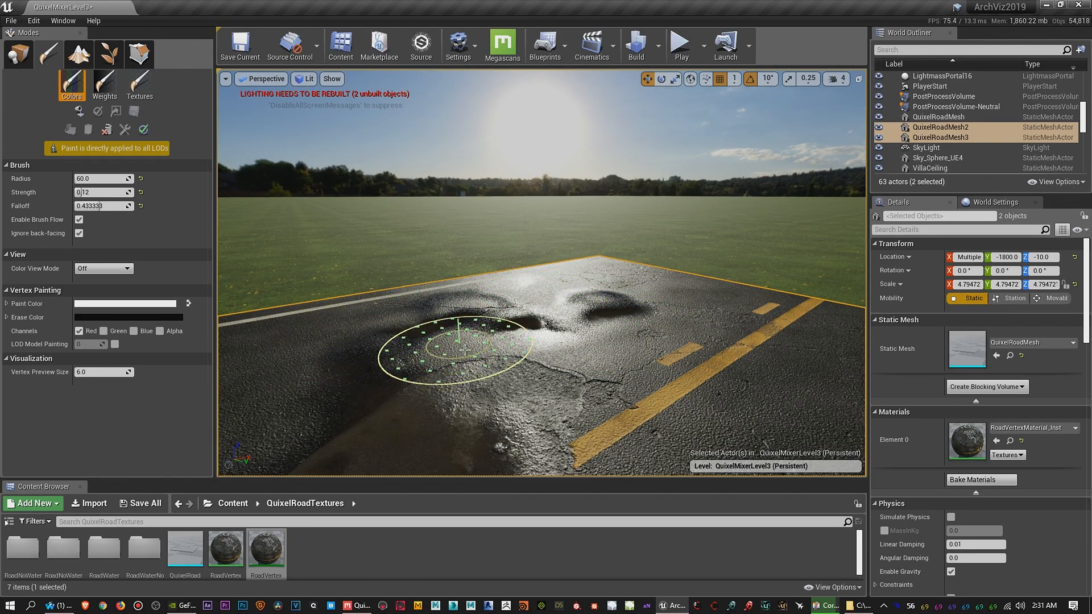
mouse_move(696, 379)
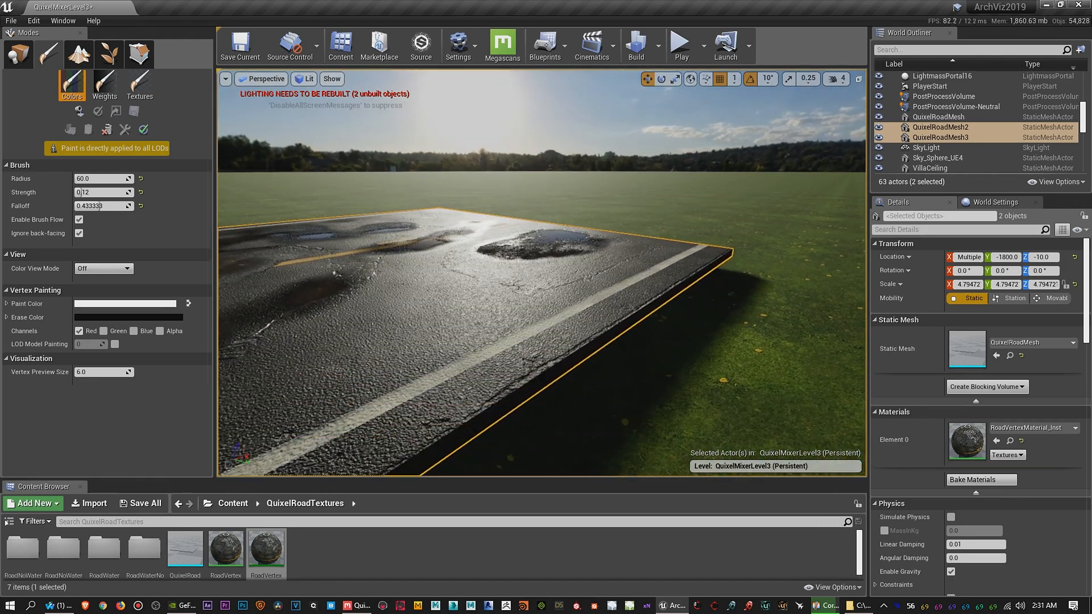
Leave paint mode for placement mode and review the sky-reflecting puddles along the road
left_click(595, 256)
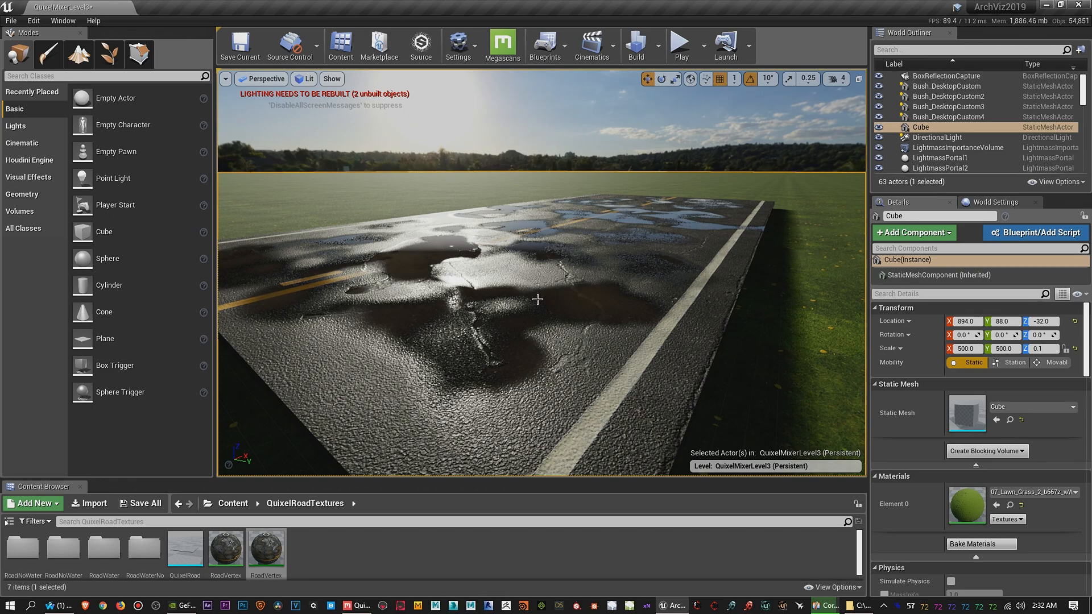
mouse_move(510, 313)
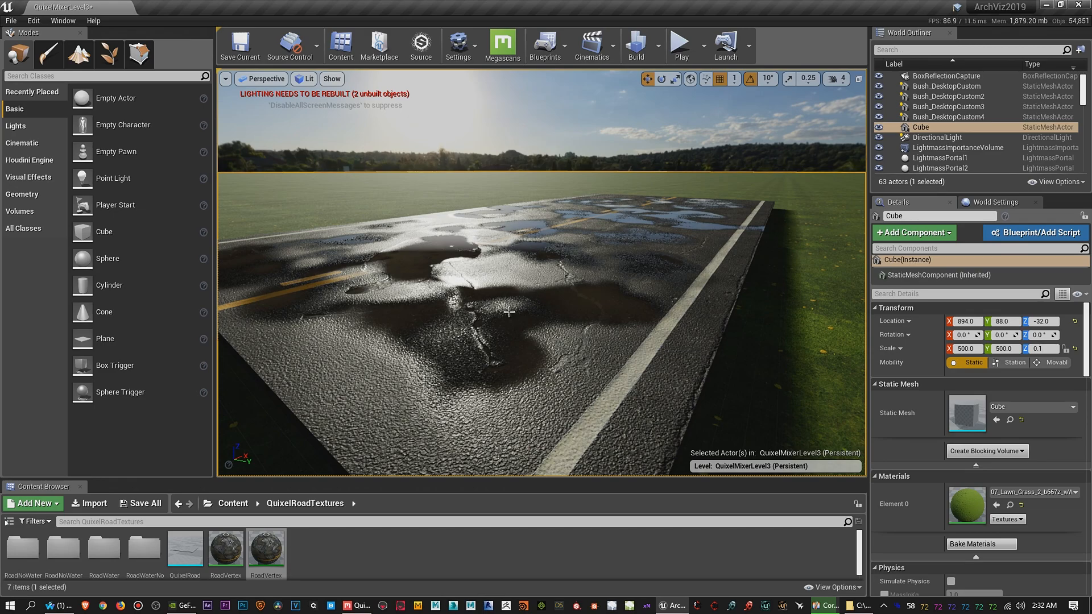